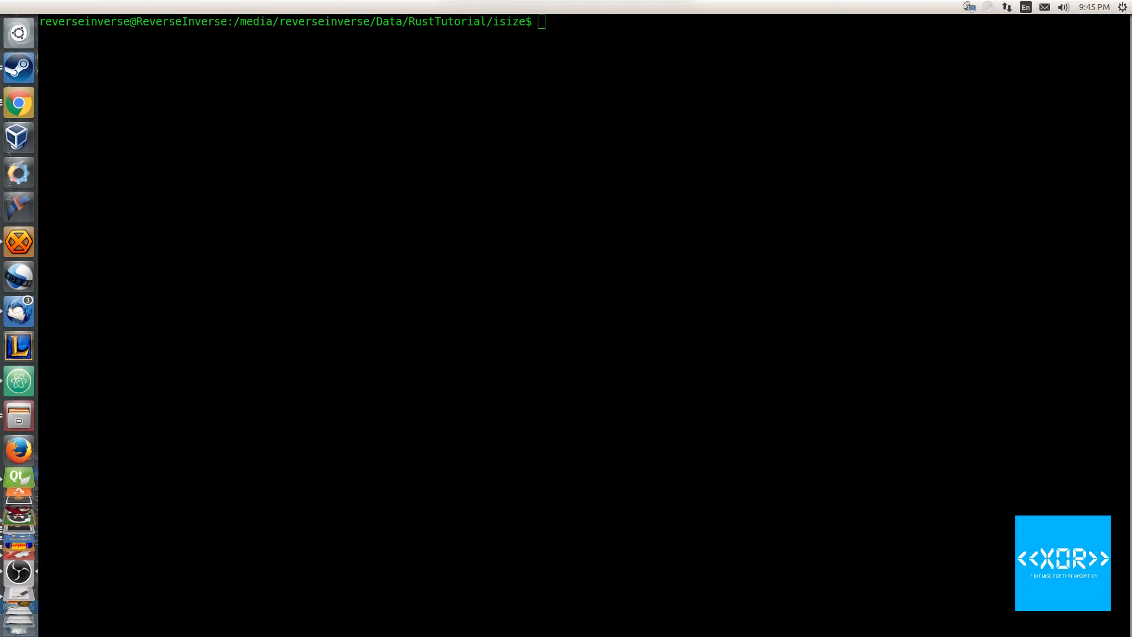
mouse_move(467, 92)
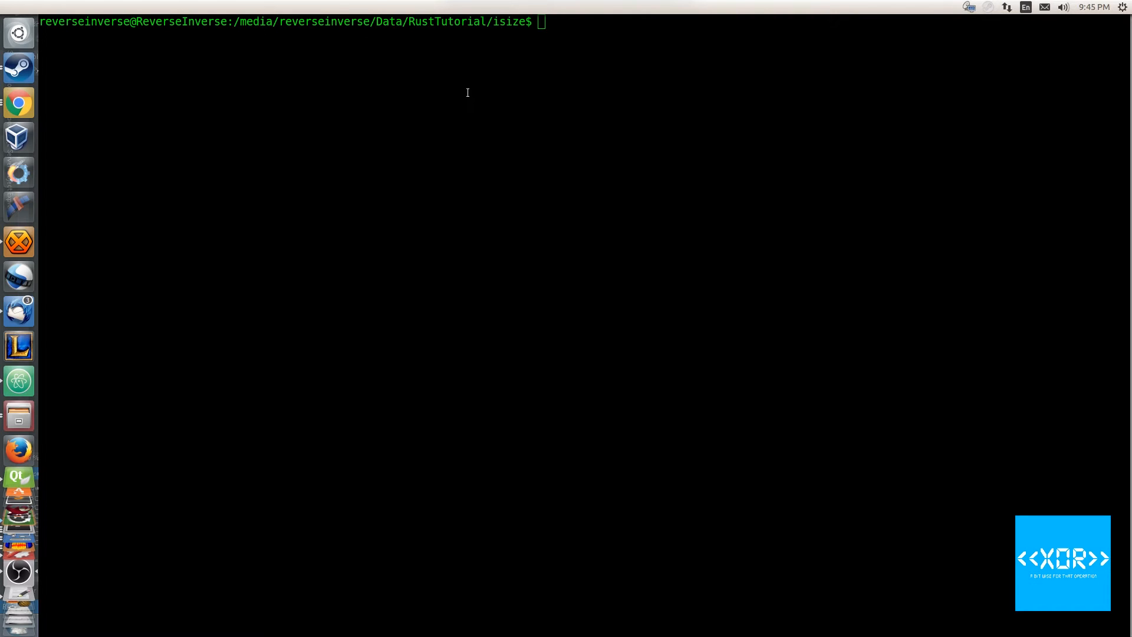
- Run 'cargo new isize_tutorial --bin' in the terminal to create the project
text(cargo new)
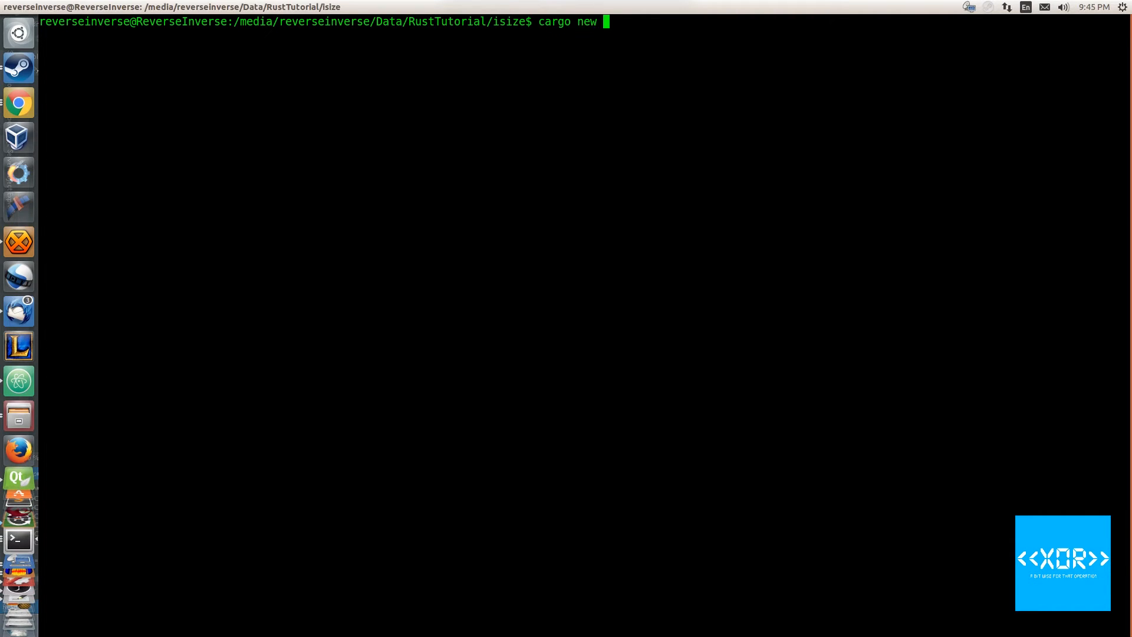
text(ise)
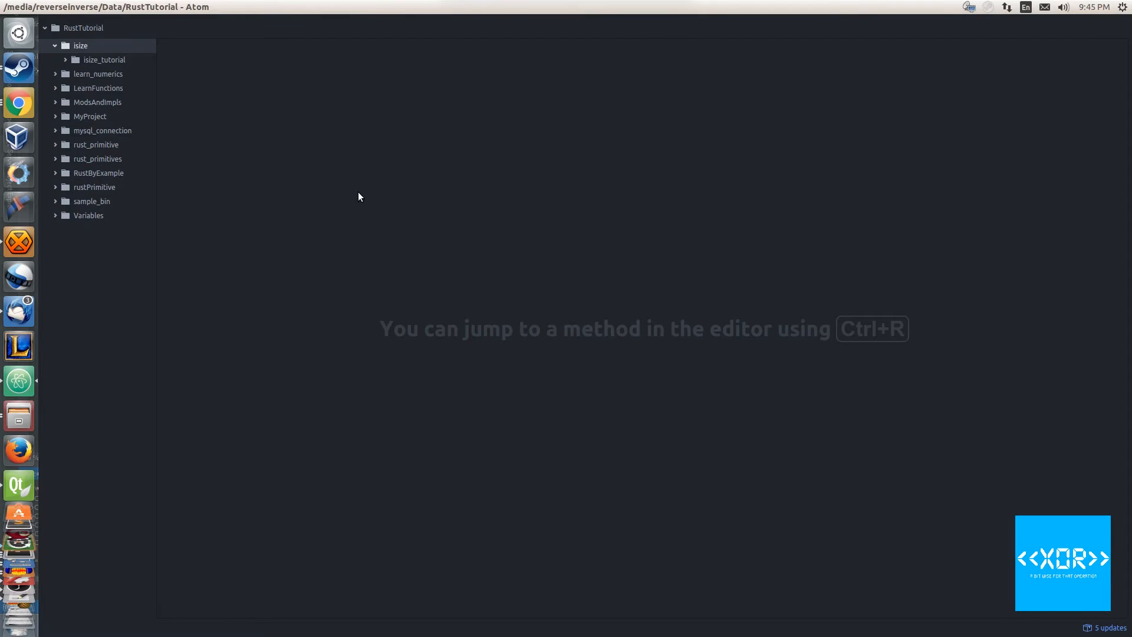
mouse_move(462, 267)
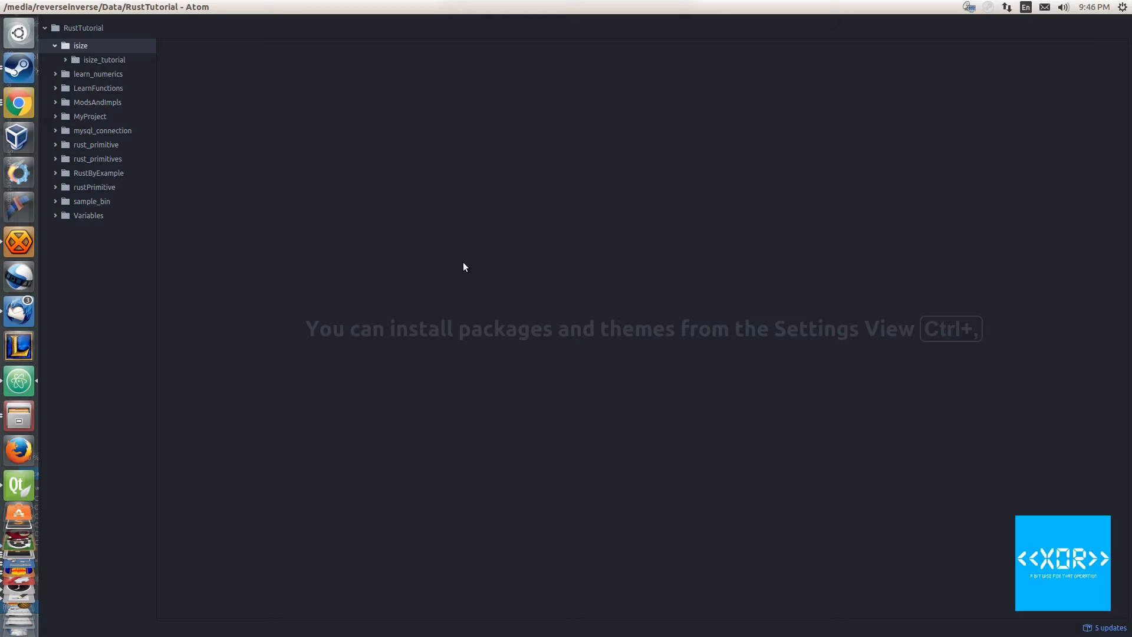
mouse_move(79, 56)
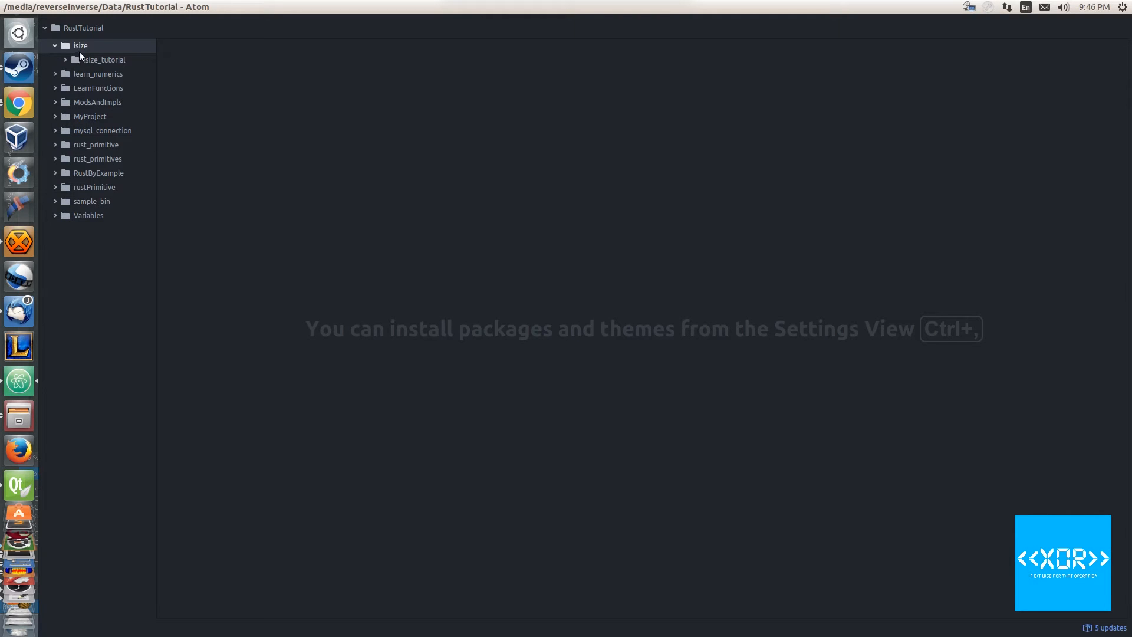
- Expand isize_tutorial and its src folder in the tree view to reveal main.rs
click(104, 58)
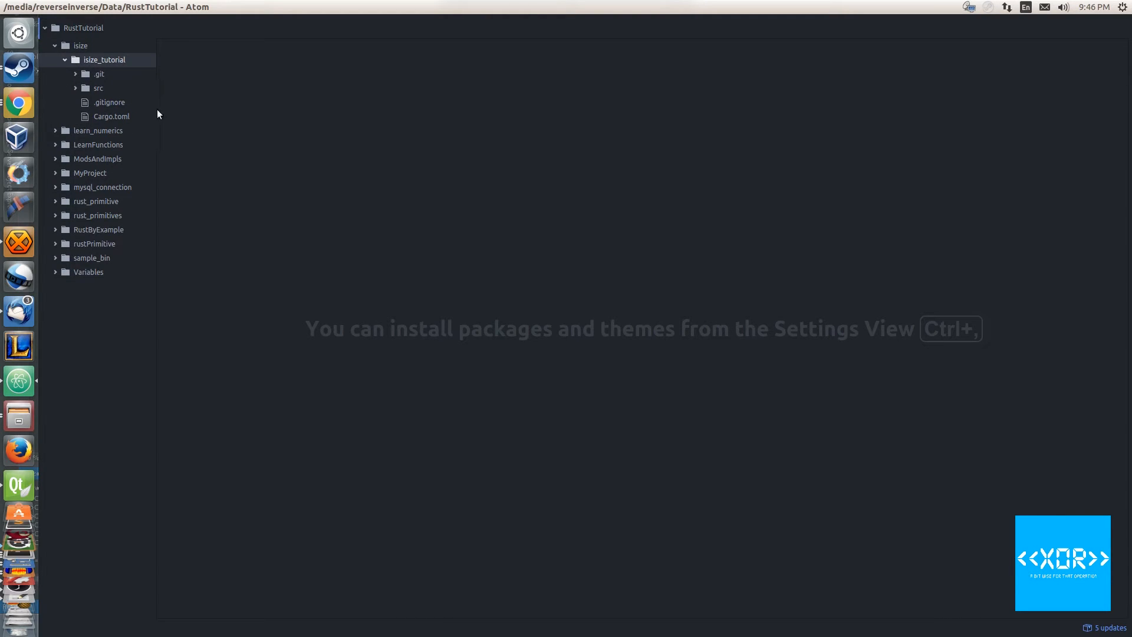
mouse_move(152, 113)
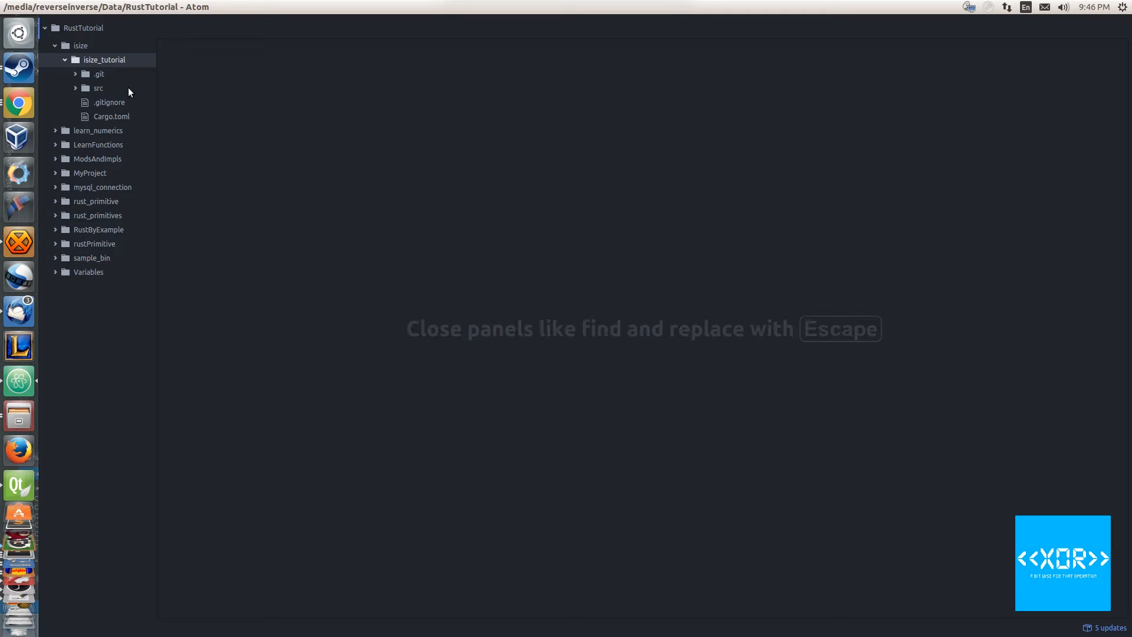
click(98, 87)
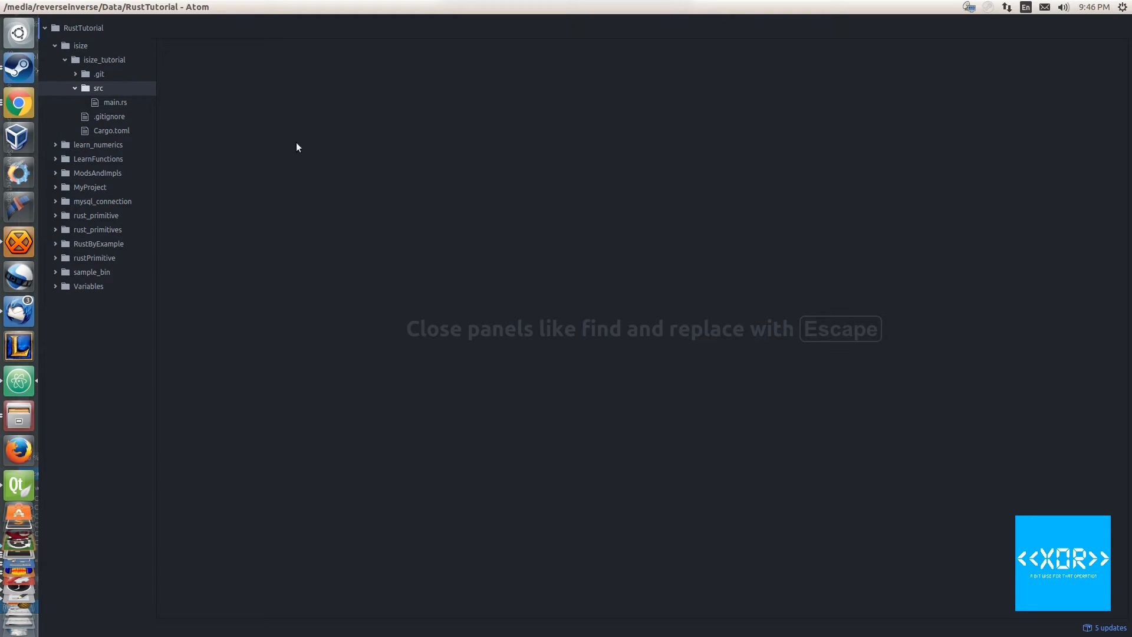
mouse_move(284, 79)
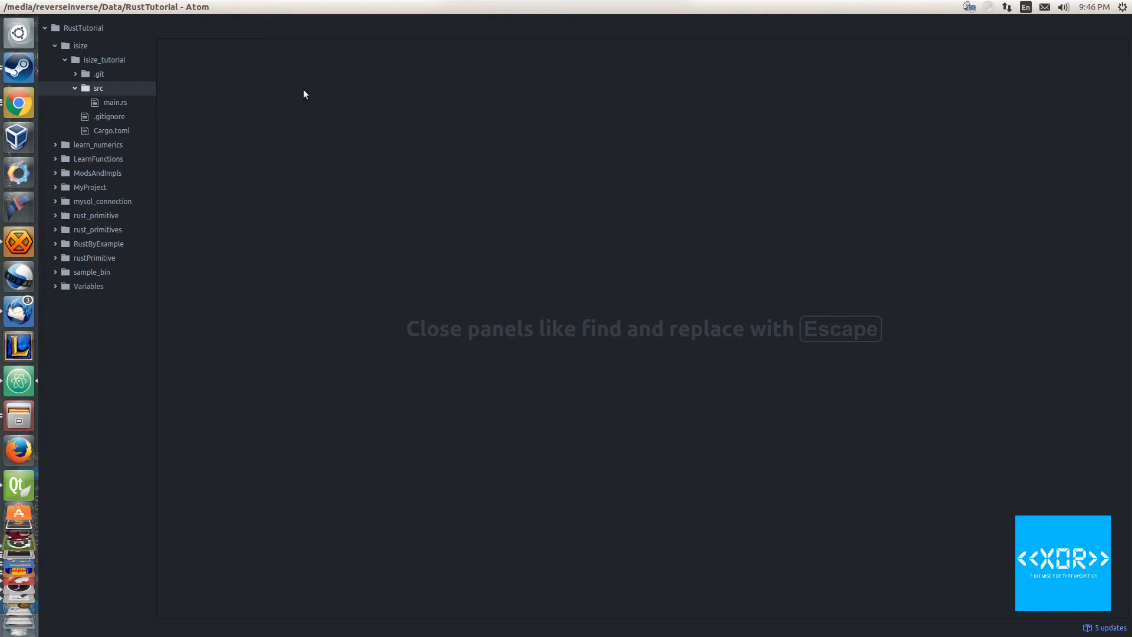
mouse_move(730, 458)
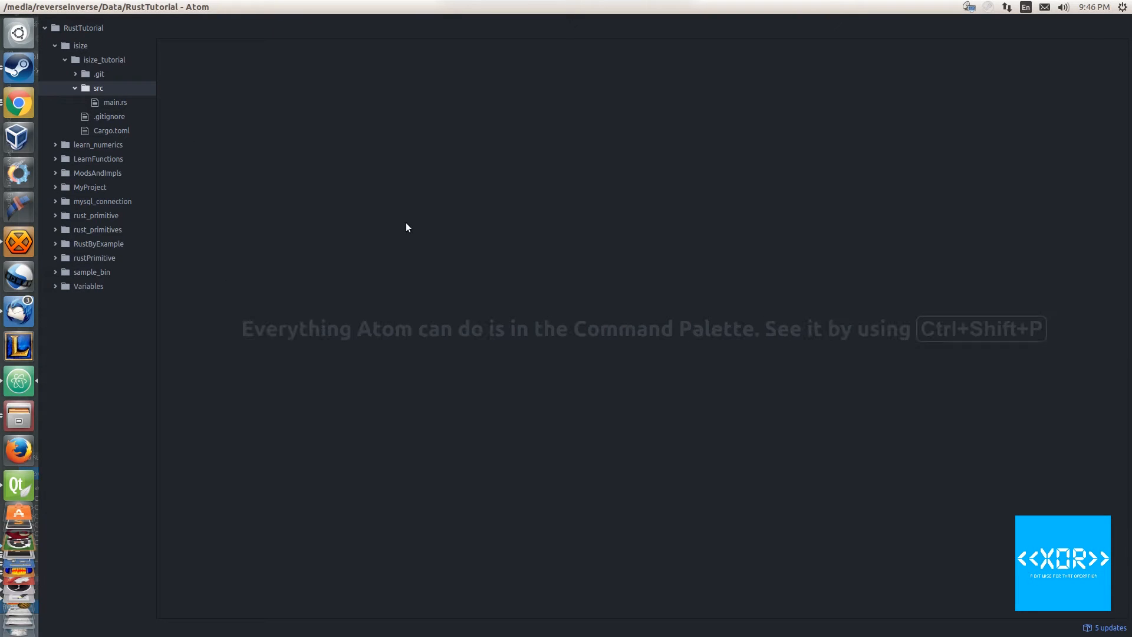
mouse_move(114, 59)
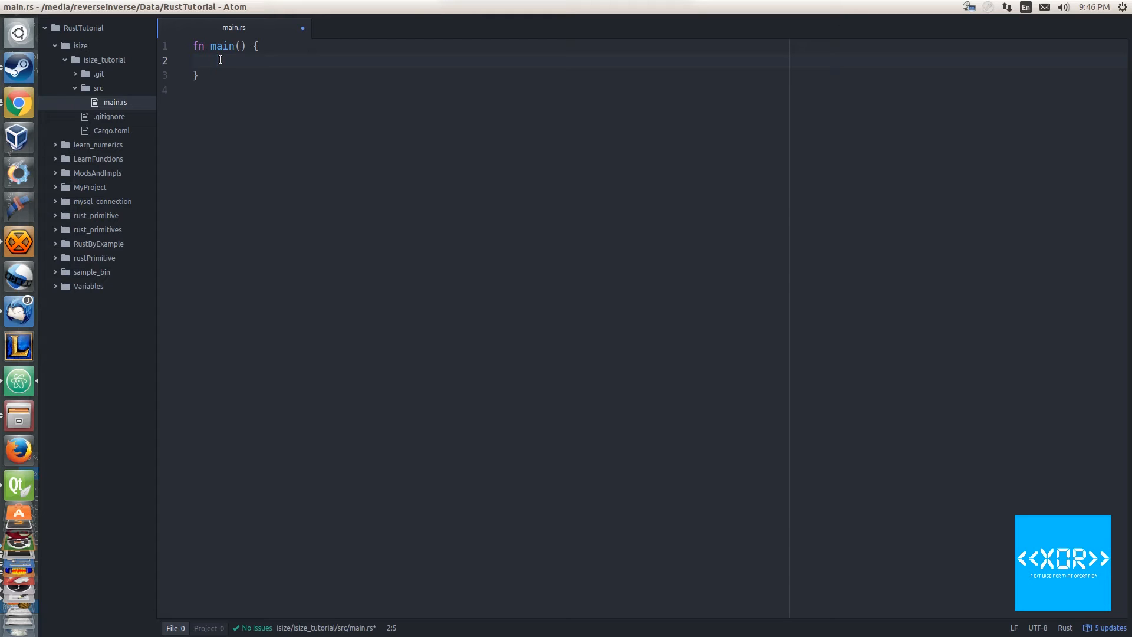
- Write 'let x:i32 = std::i32::MAX;' and 'println!("{:?}", x);' in main.rs and save
text(let x)
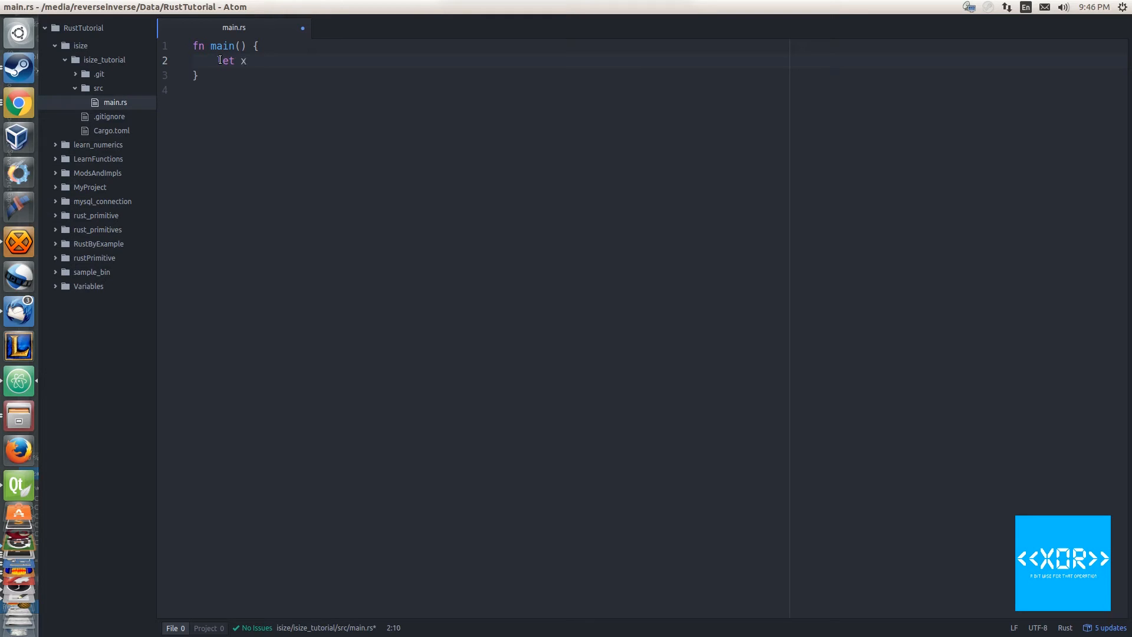
text(:i342)
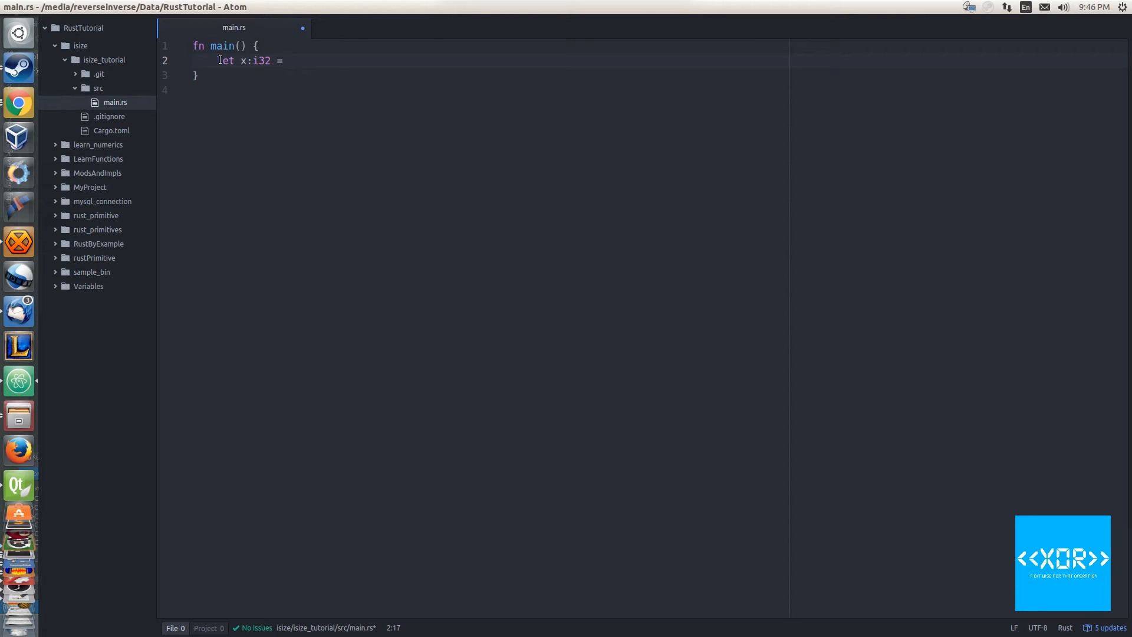
text(std::)
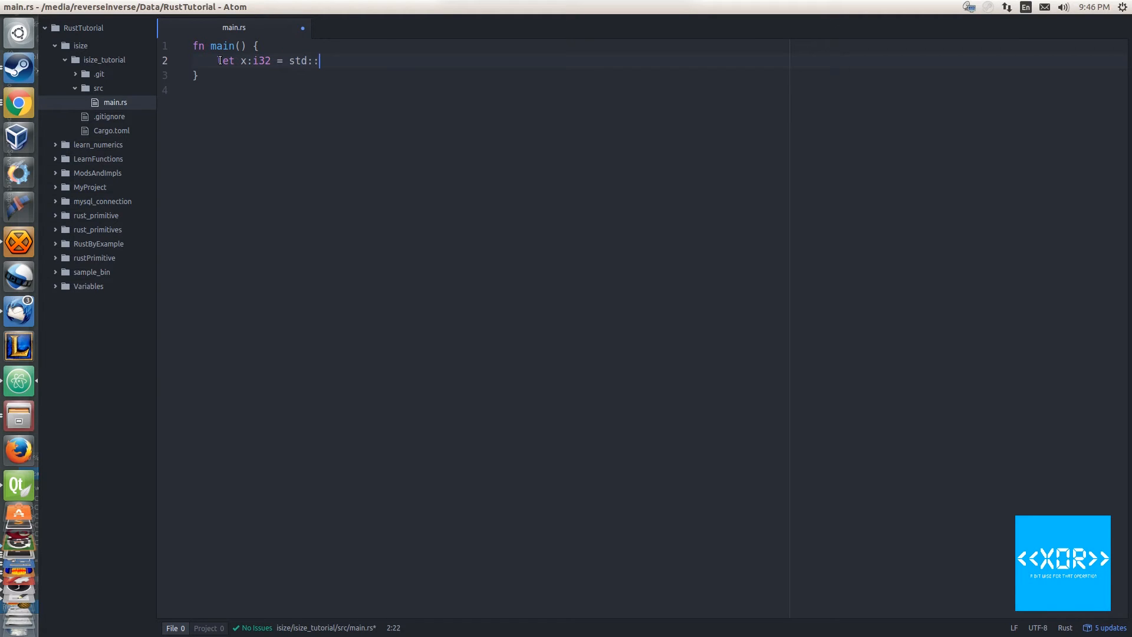
text(i32::)
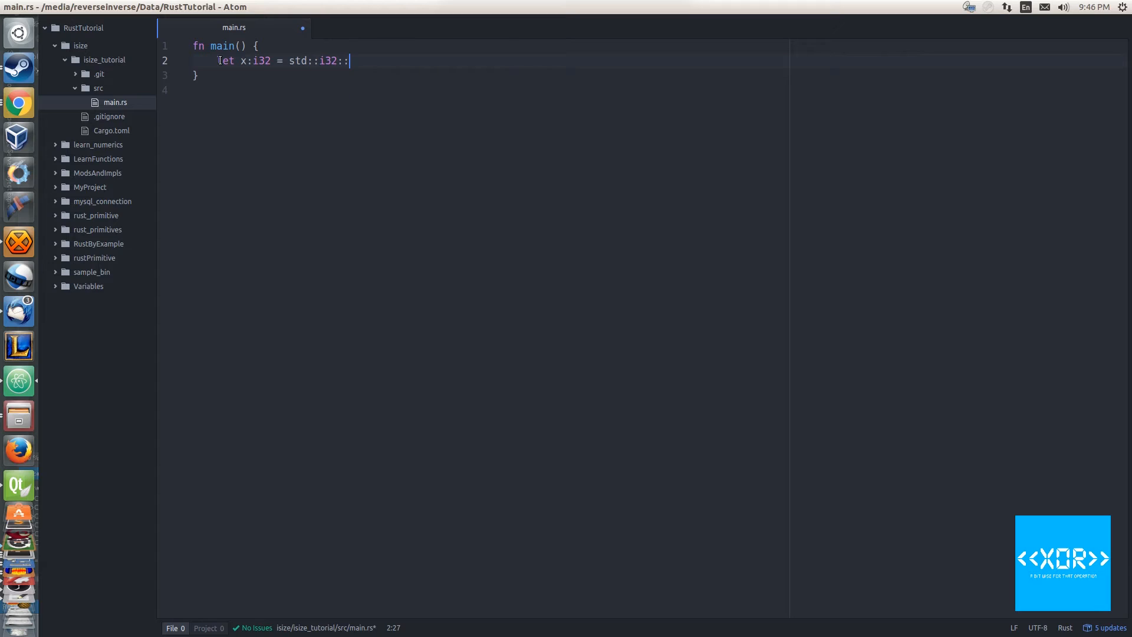
text(MAX;)
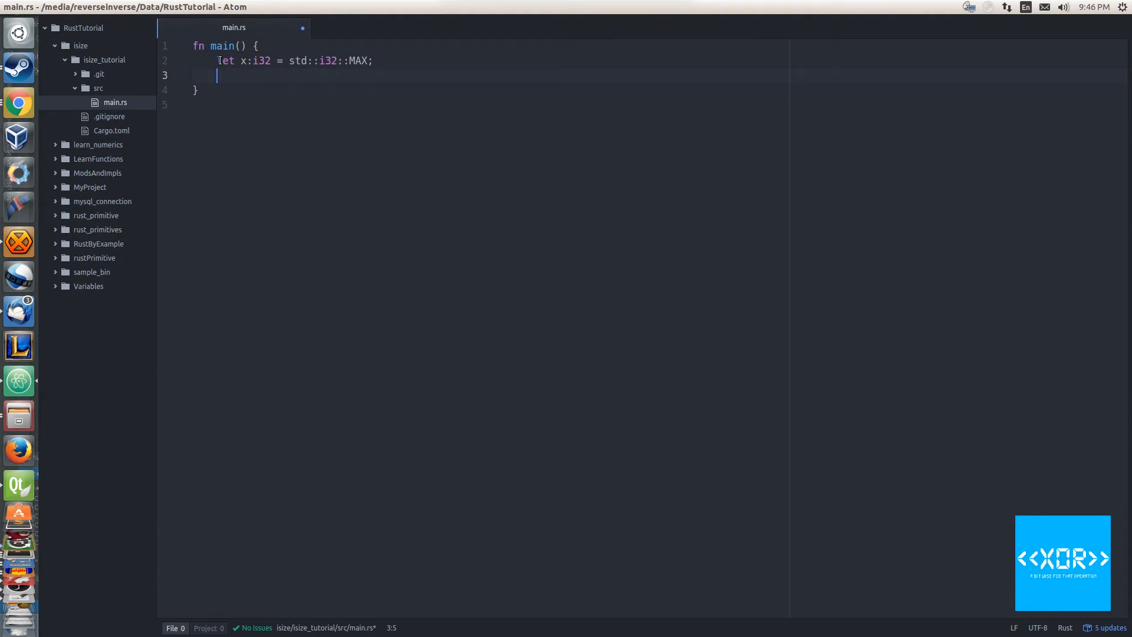
text(println!("{:?}", );)
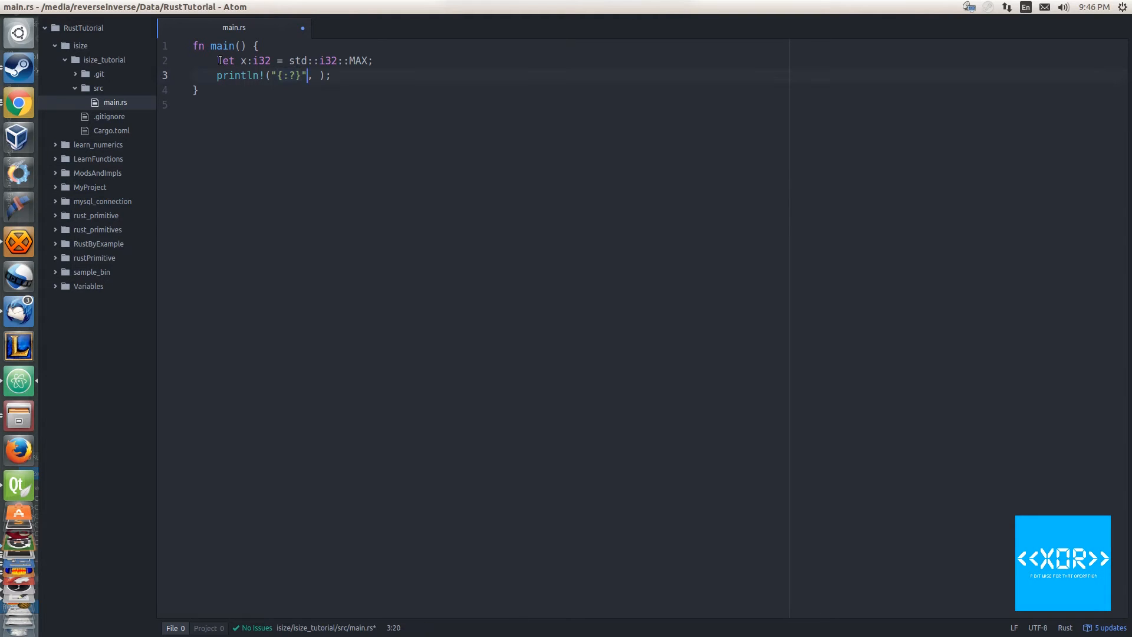
text(x)
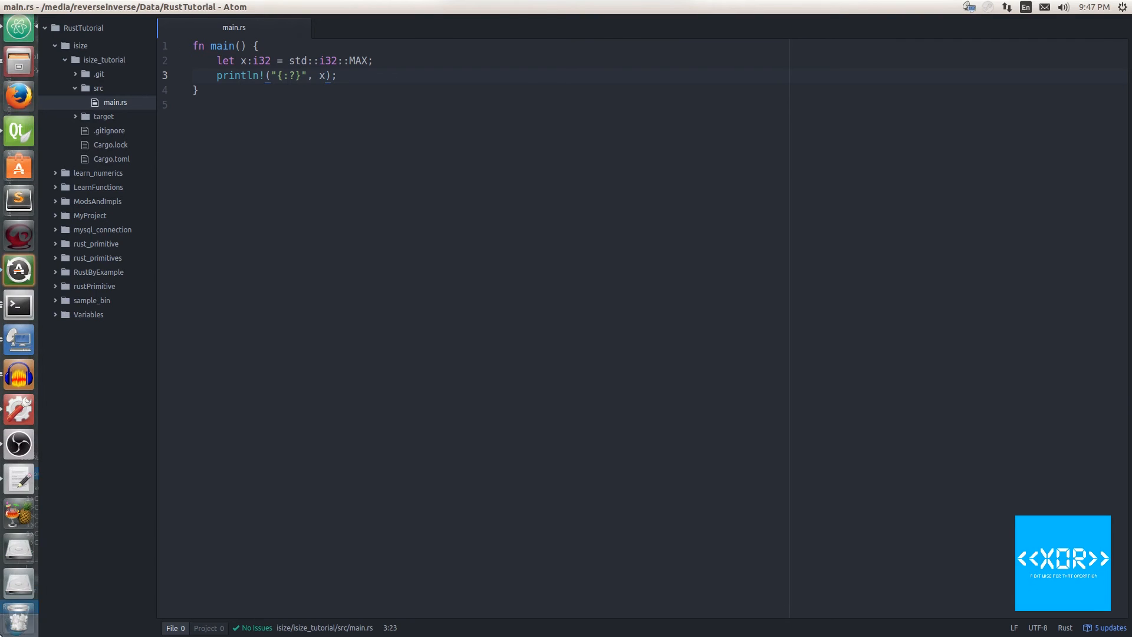
mouse_move(18, 409)
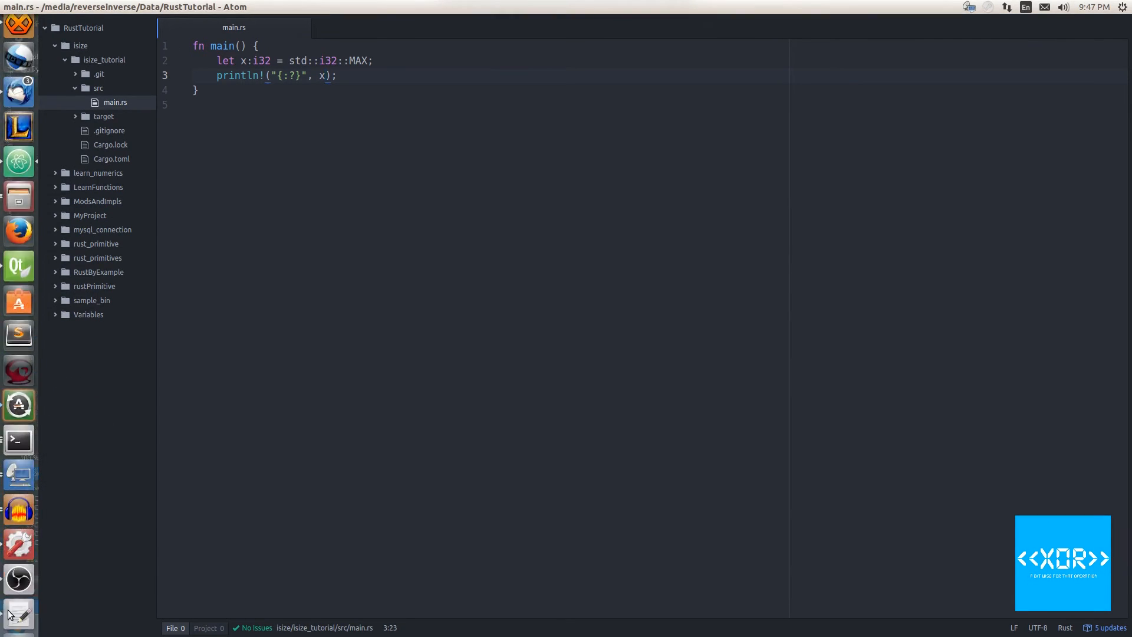
mouse_move(18, 440)
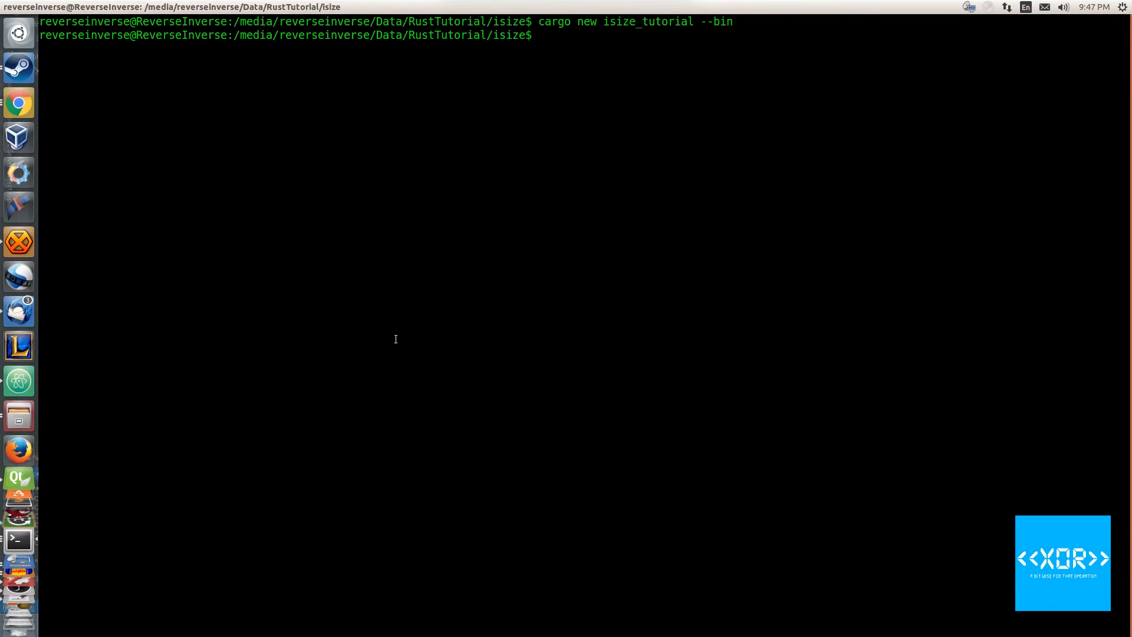
- Enter the isize_tutorial folder and run the program with cargo run
text(car)
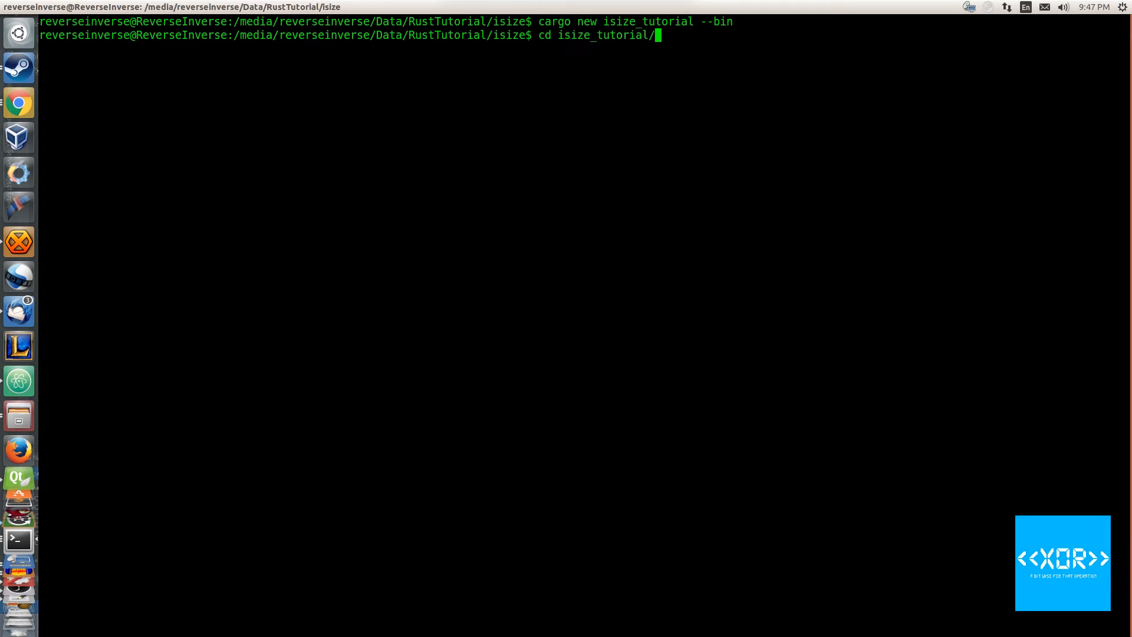
text(cargo run)
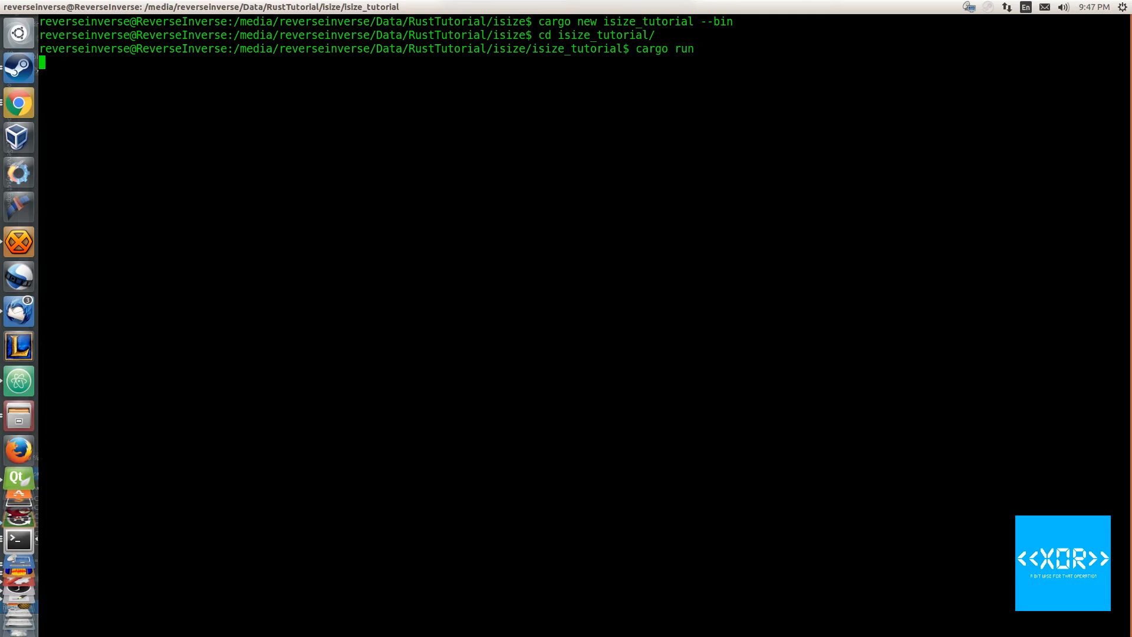
key(Return)
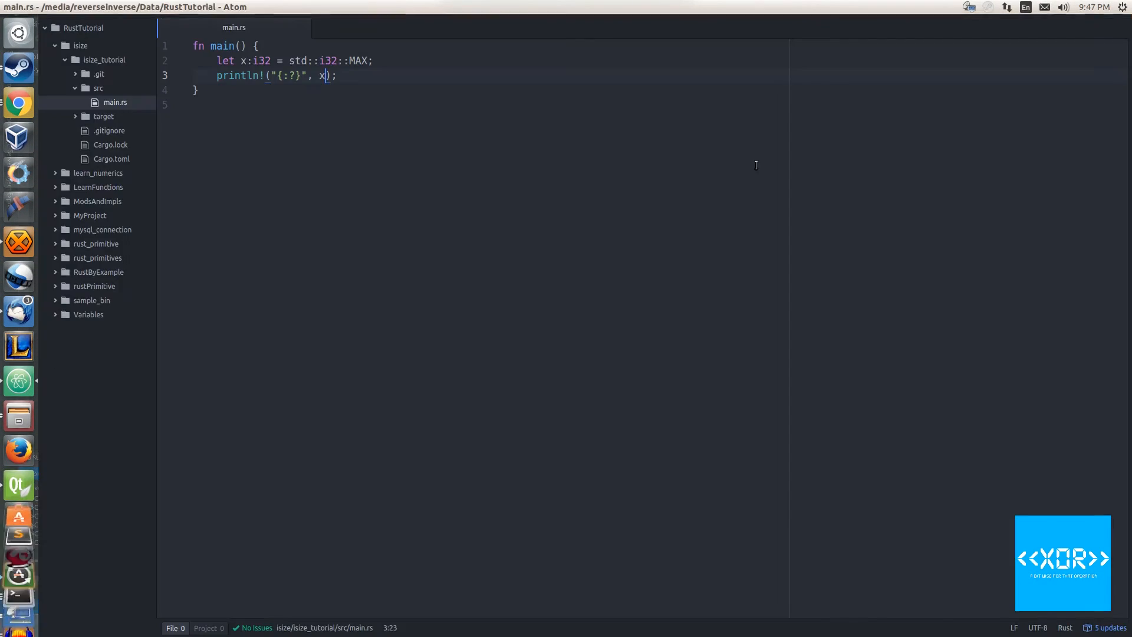
- Declare 'let y:i64 = std::i64::MAX;' below the x declaration
click(428, 60)
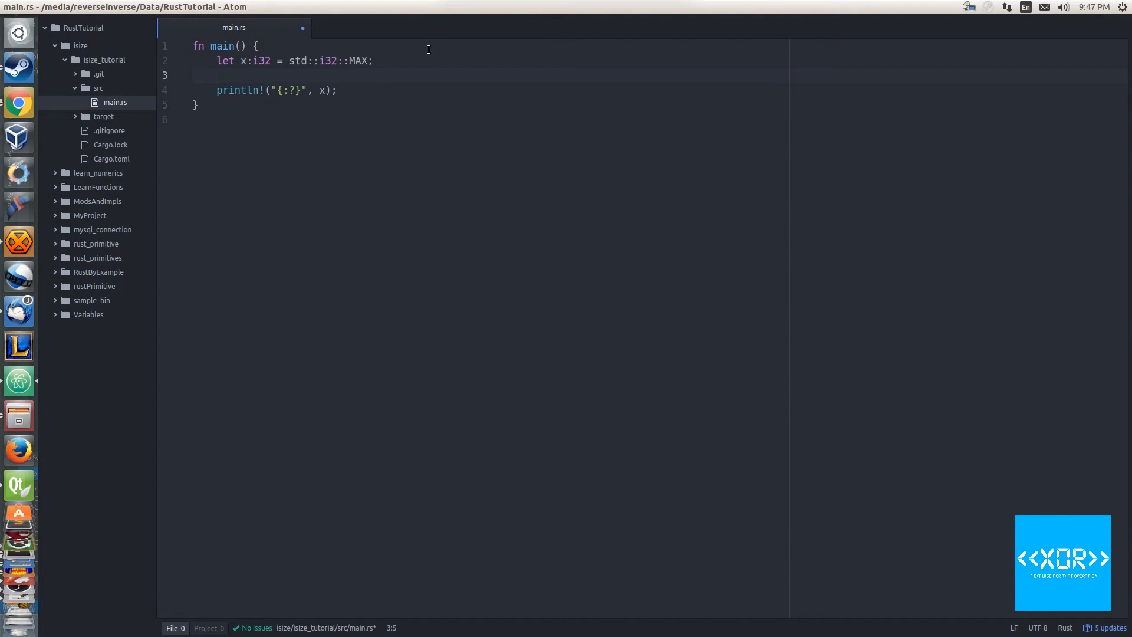
text(let y:)
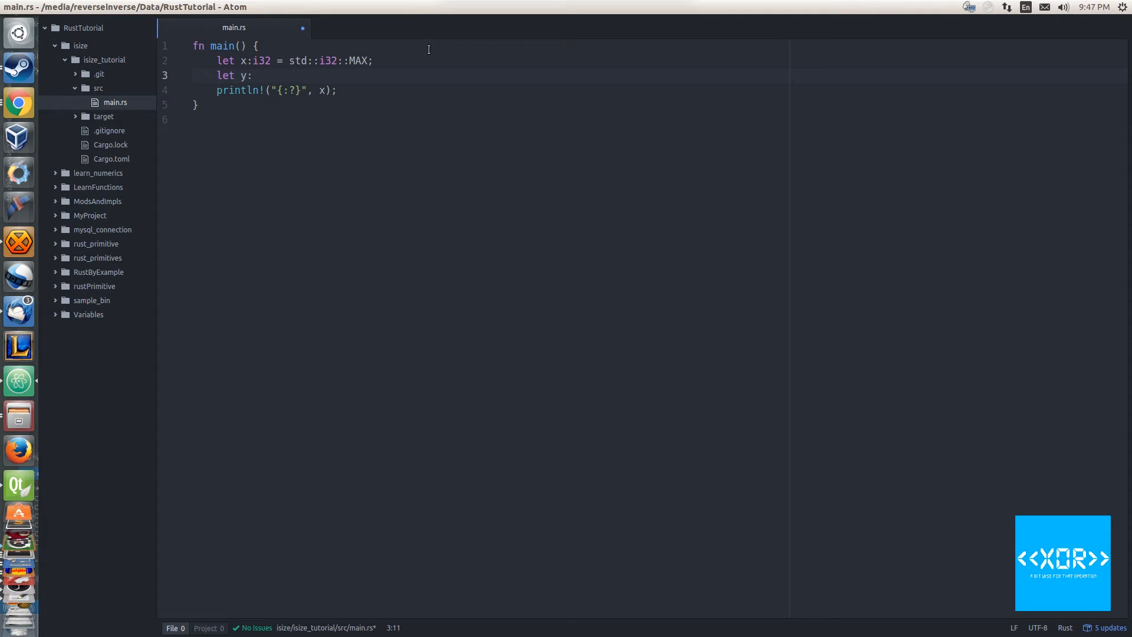
text(i64)
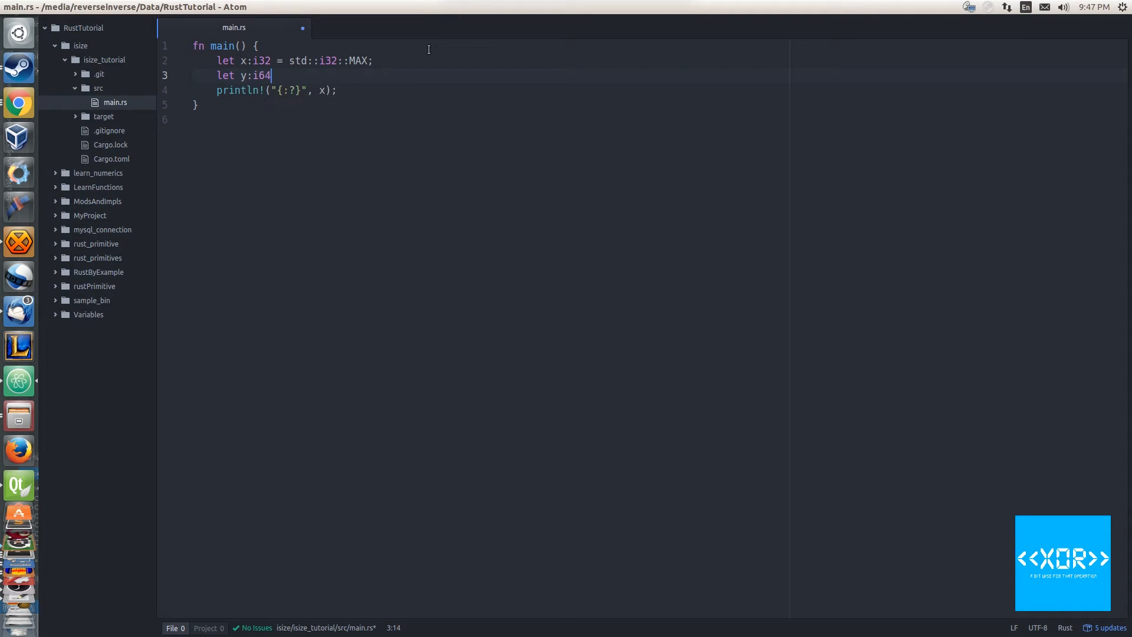
text(= std:)
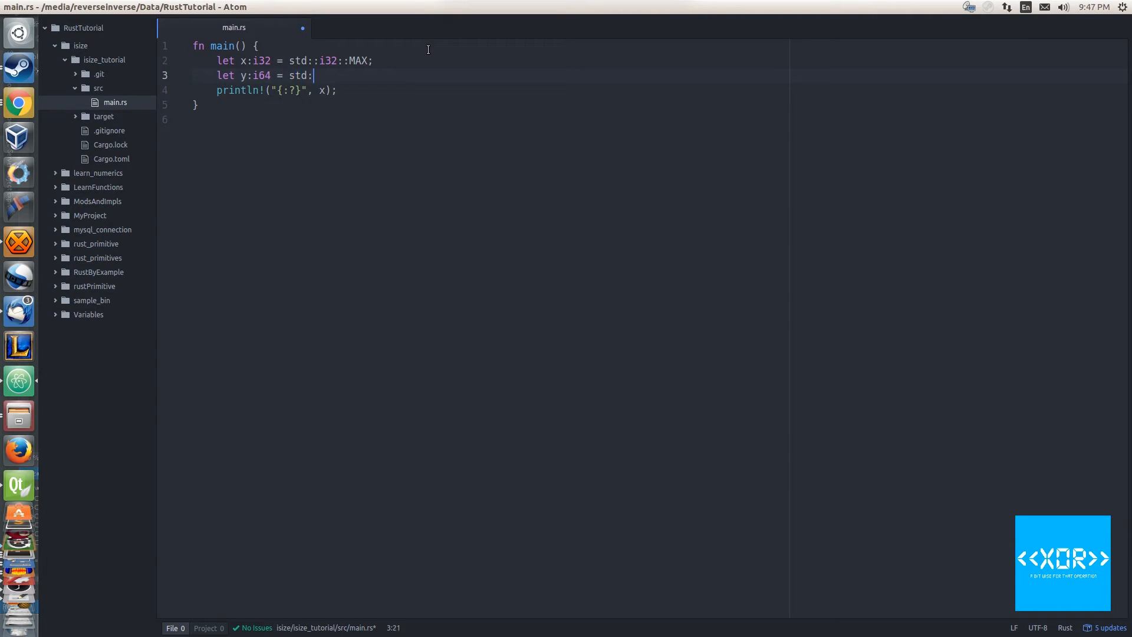
text(i)
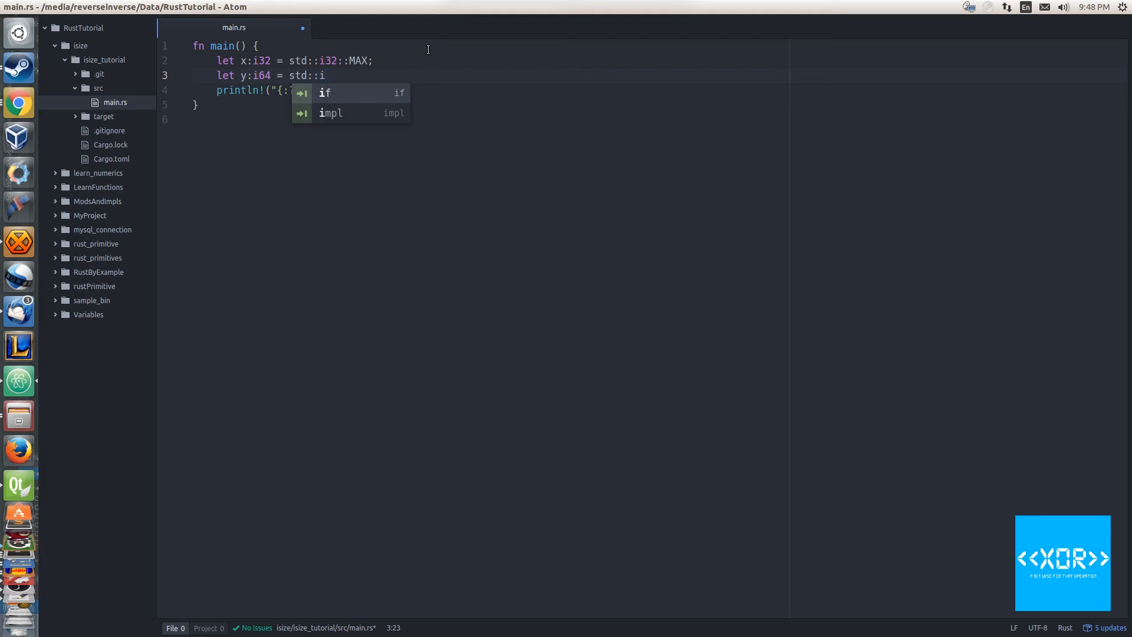
text(64::M)
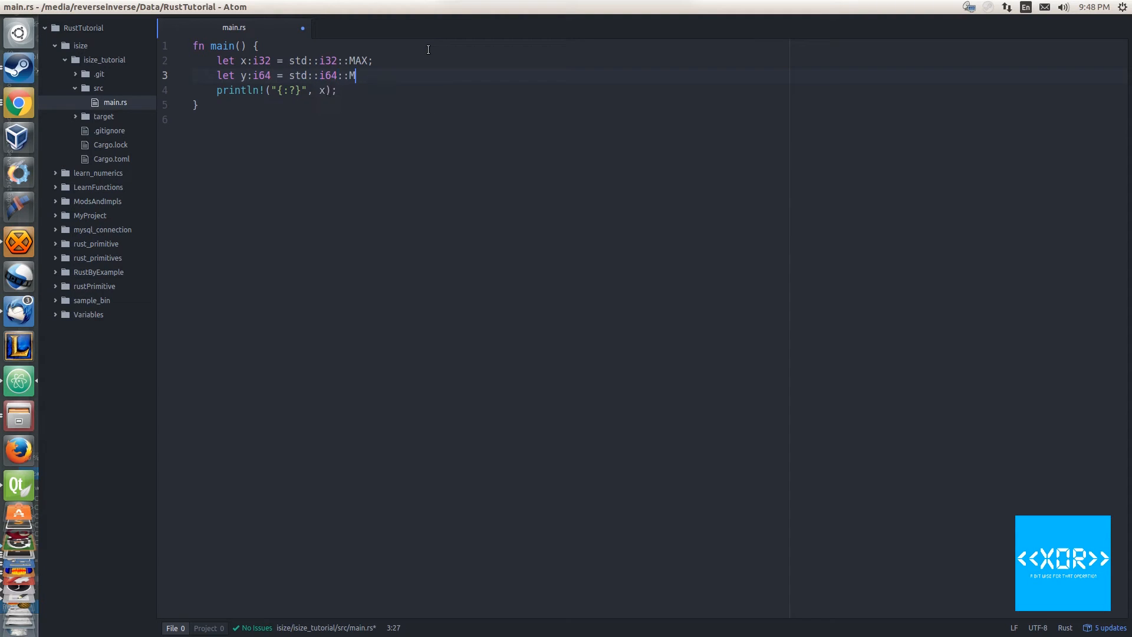
text(AX;)
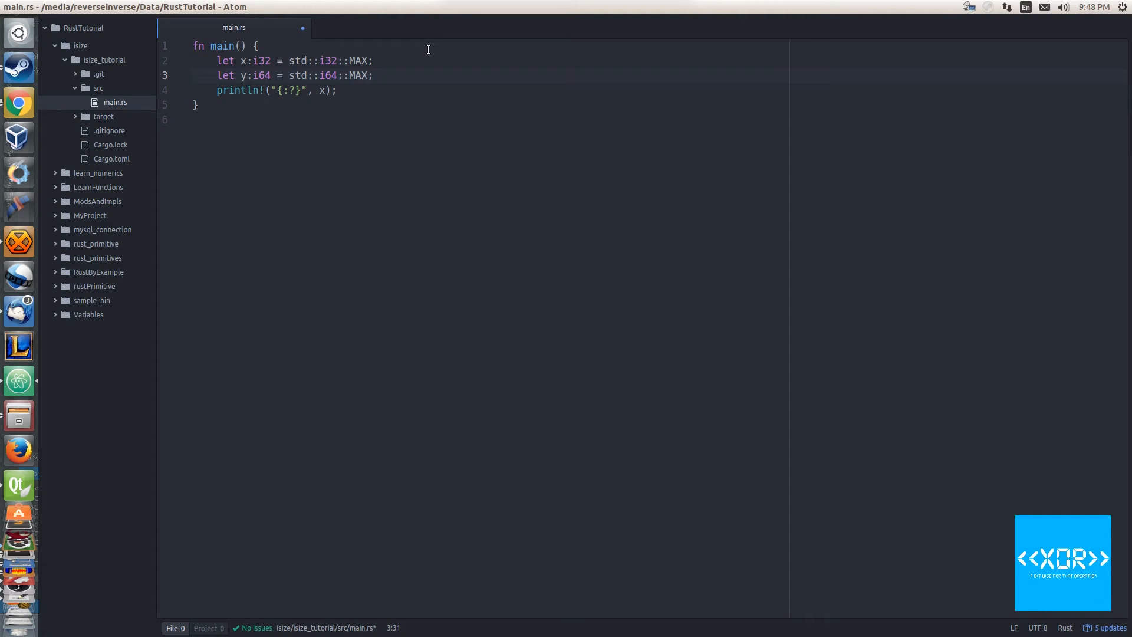
click(371, 75)
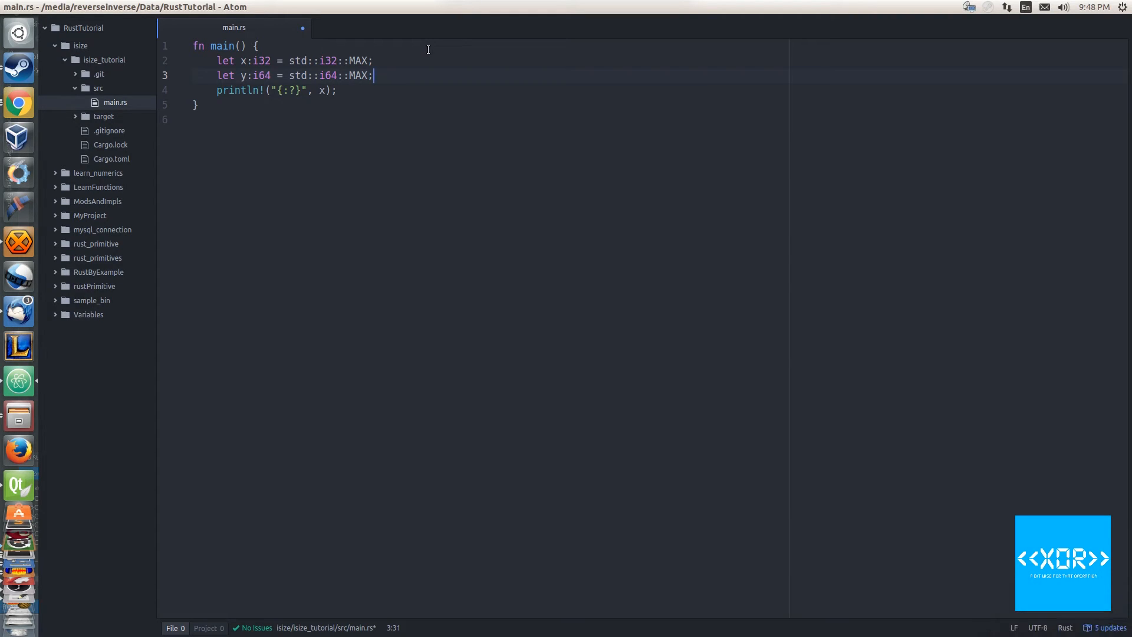
- Add 'println!("{:?}", y);' after the first print line and save main.rs
key(enter)
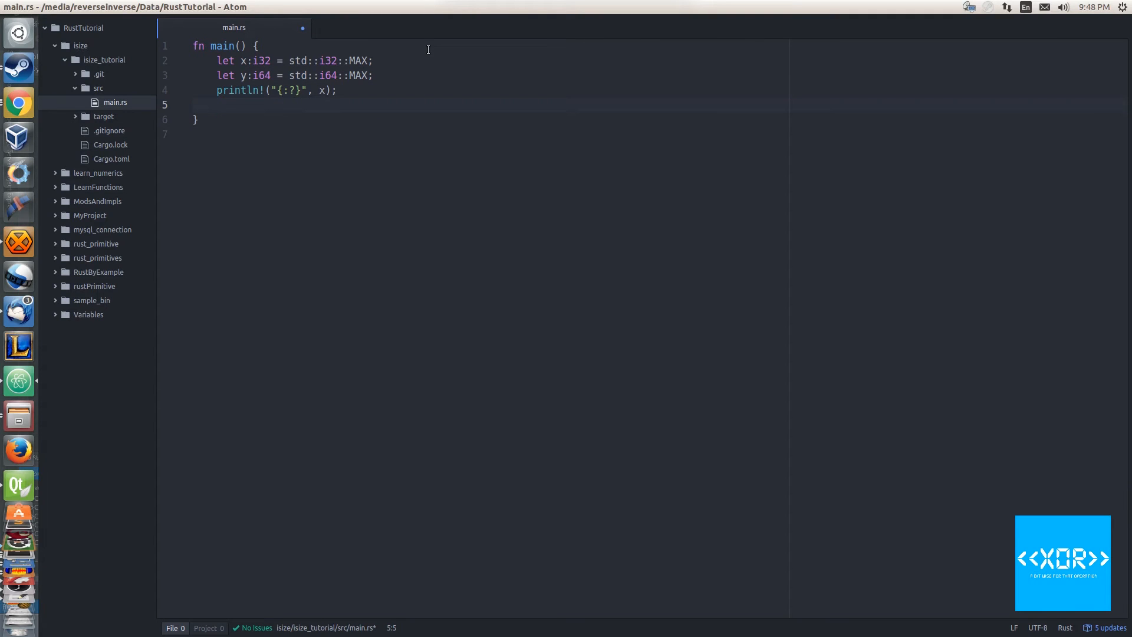
text(println!("{:?}", );)
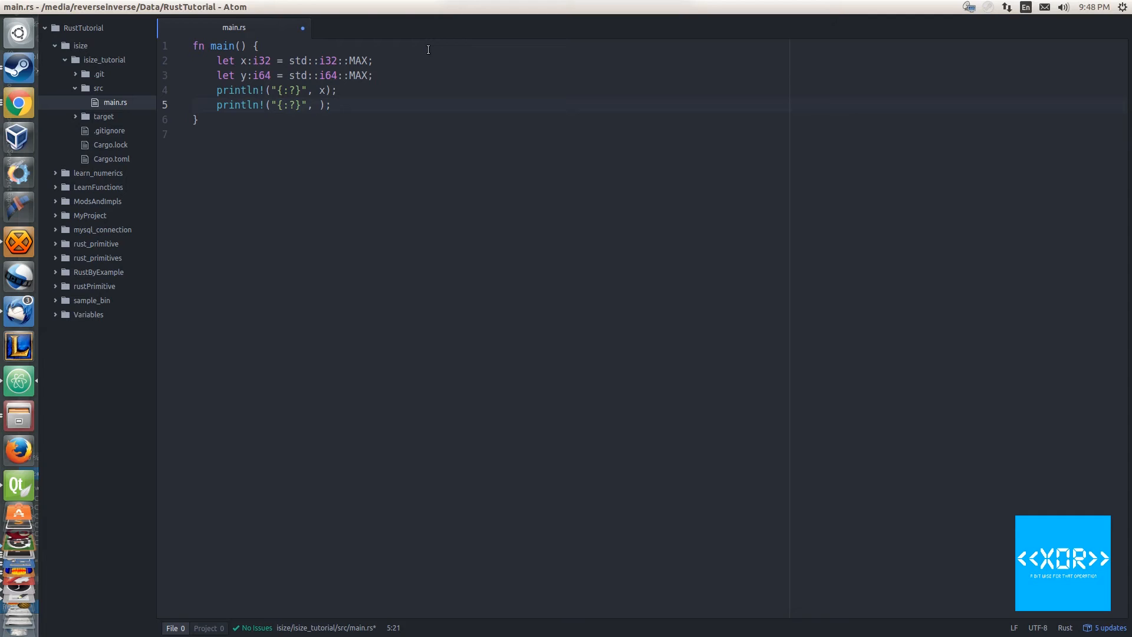
text(y)
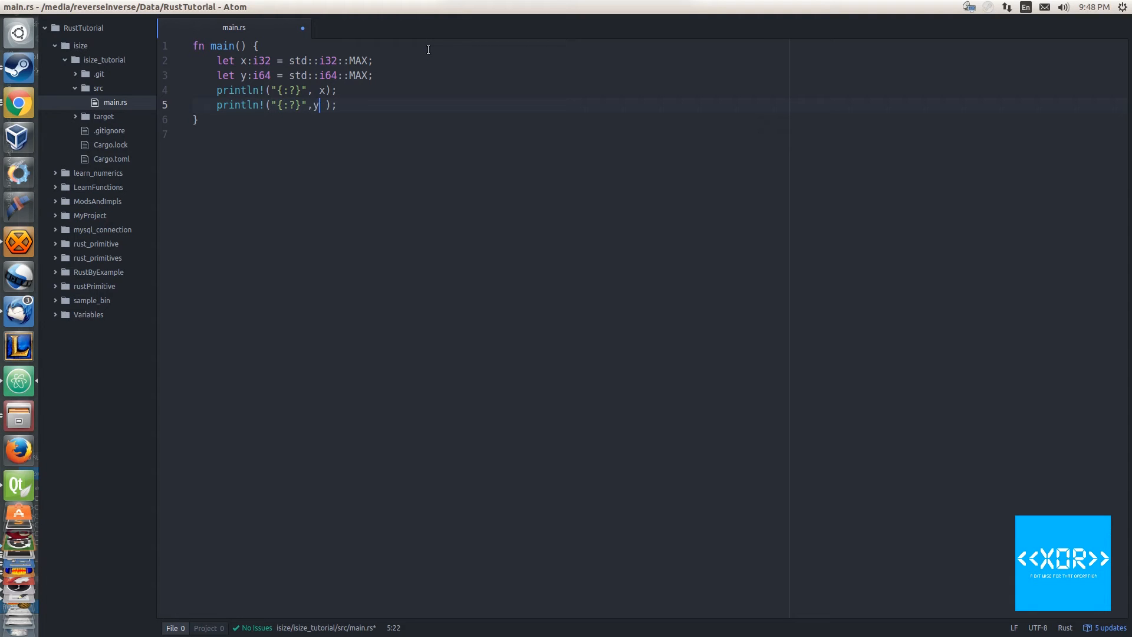
text("  ")
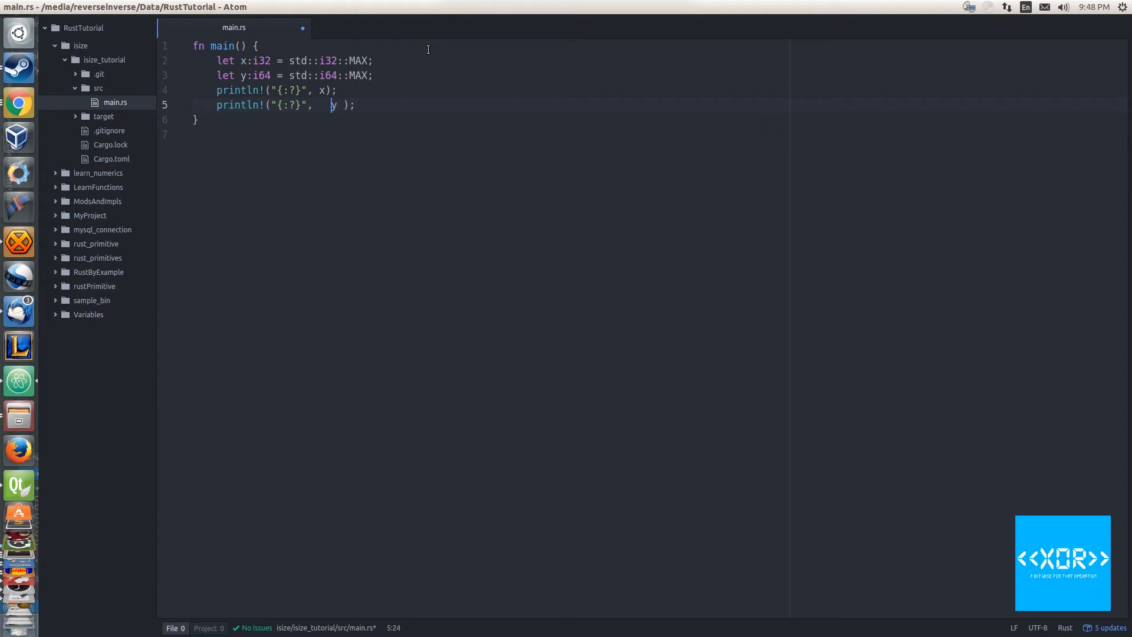
key(BackSpace)
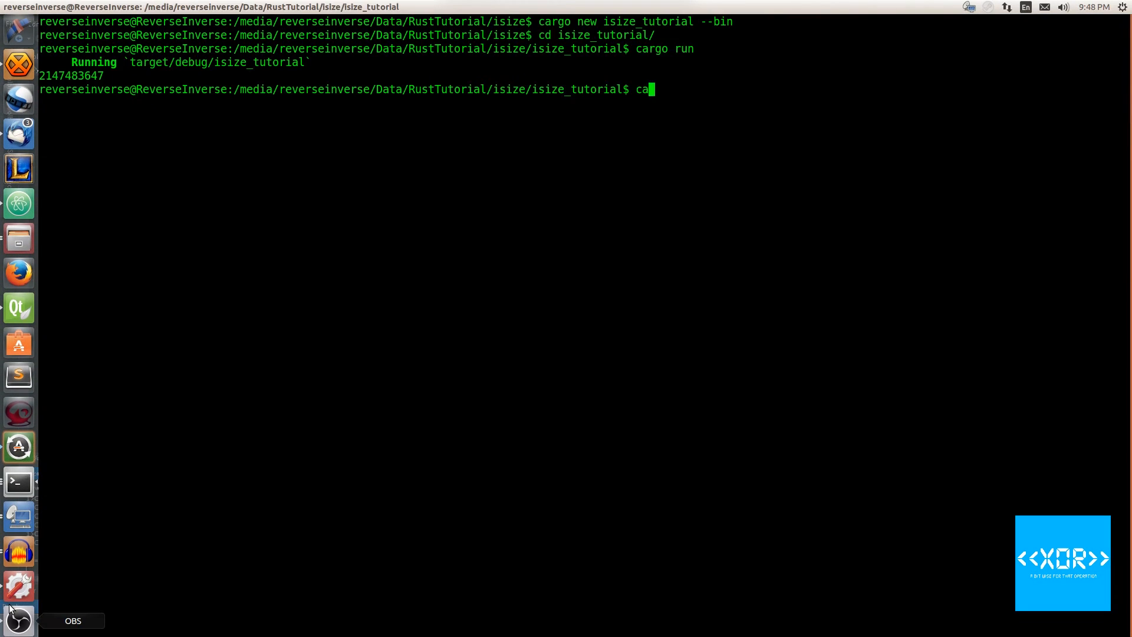
text(rgo run)
key(Return)
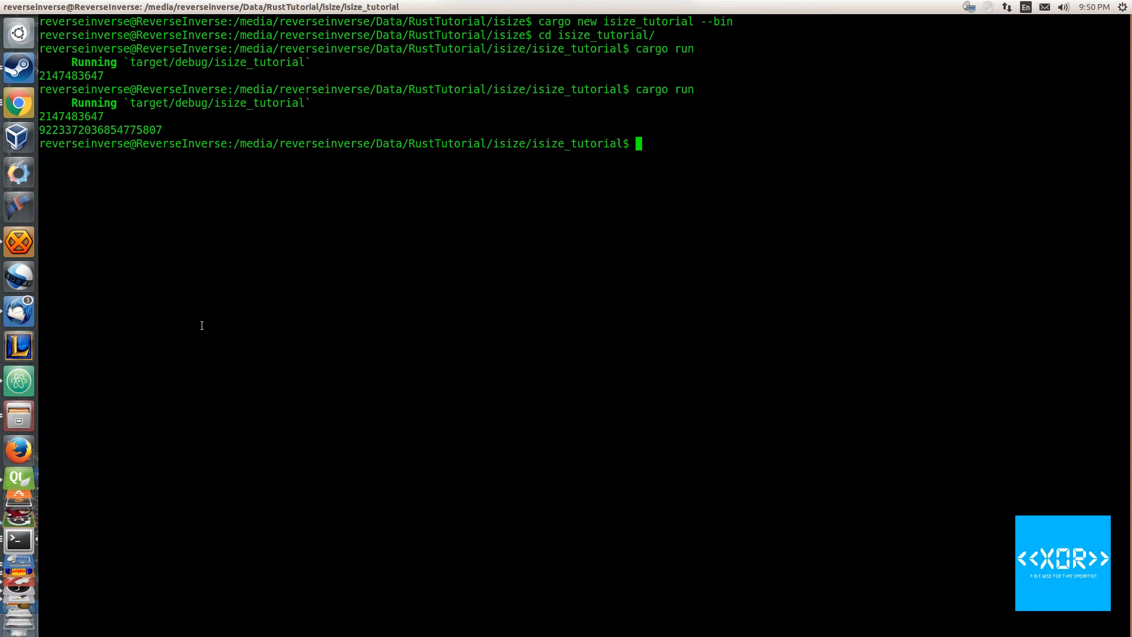
mouse_move(149, 282)
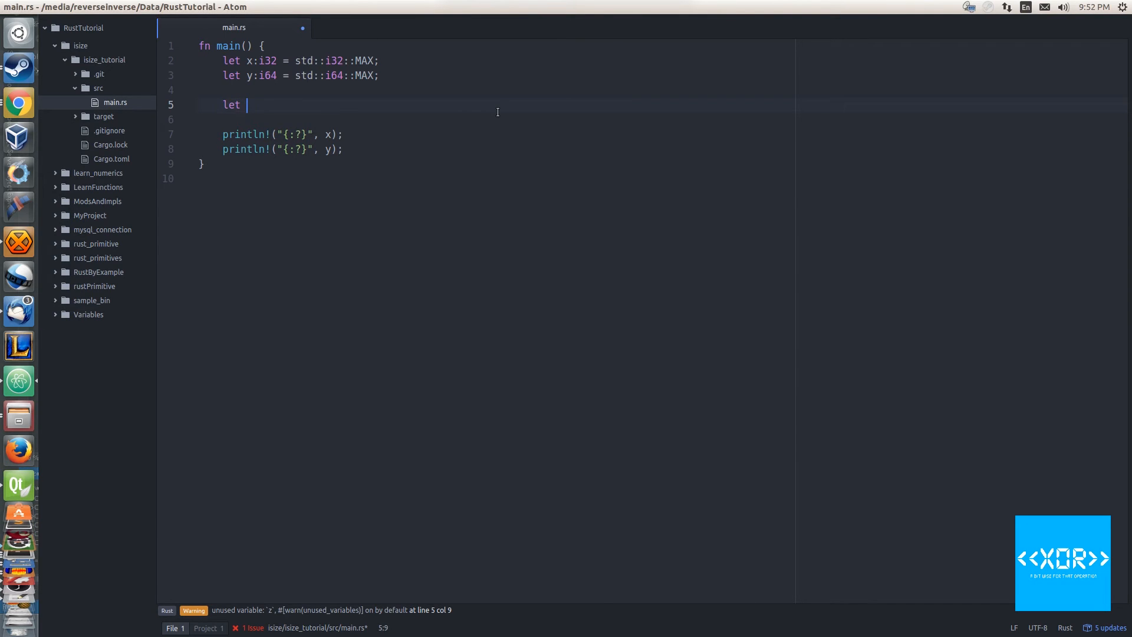
- Declare 'let z:isize = std::isize::MAX;' after the y declaration
text(z:isi)
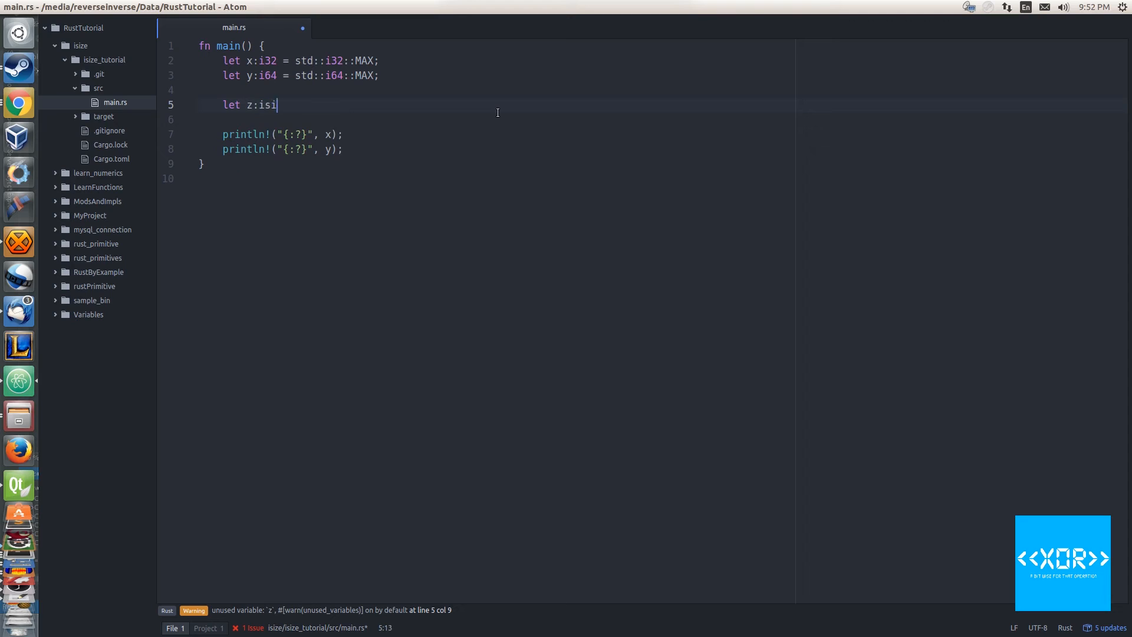
text(ze = std::)
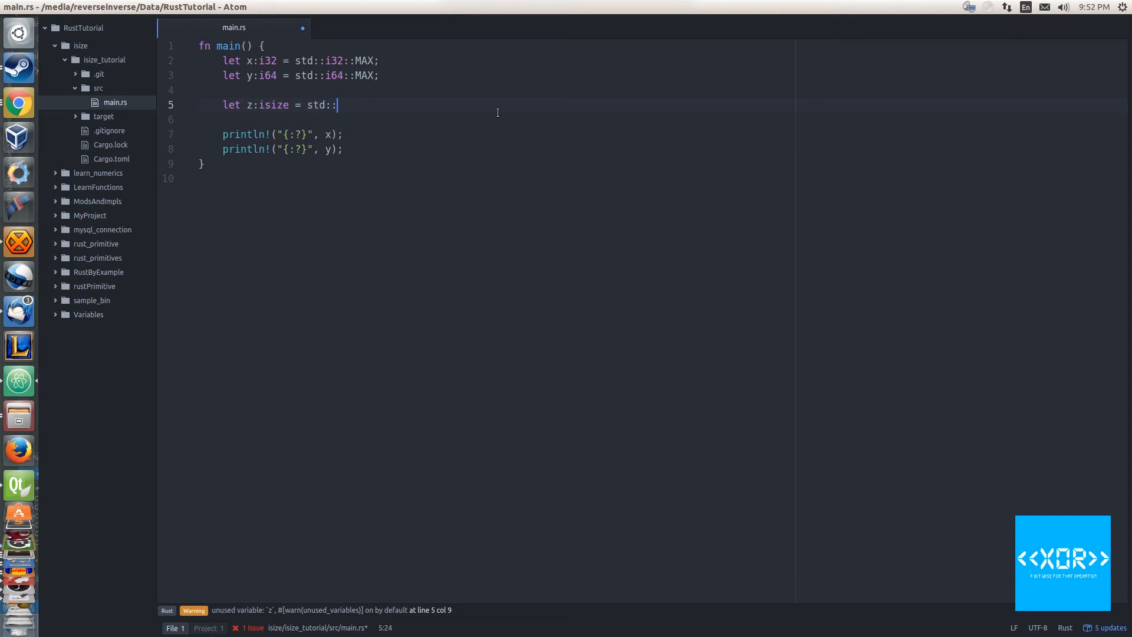
text(isize::M)
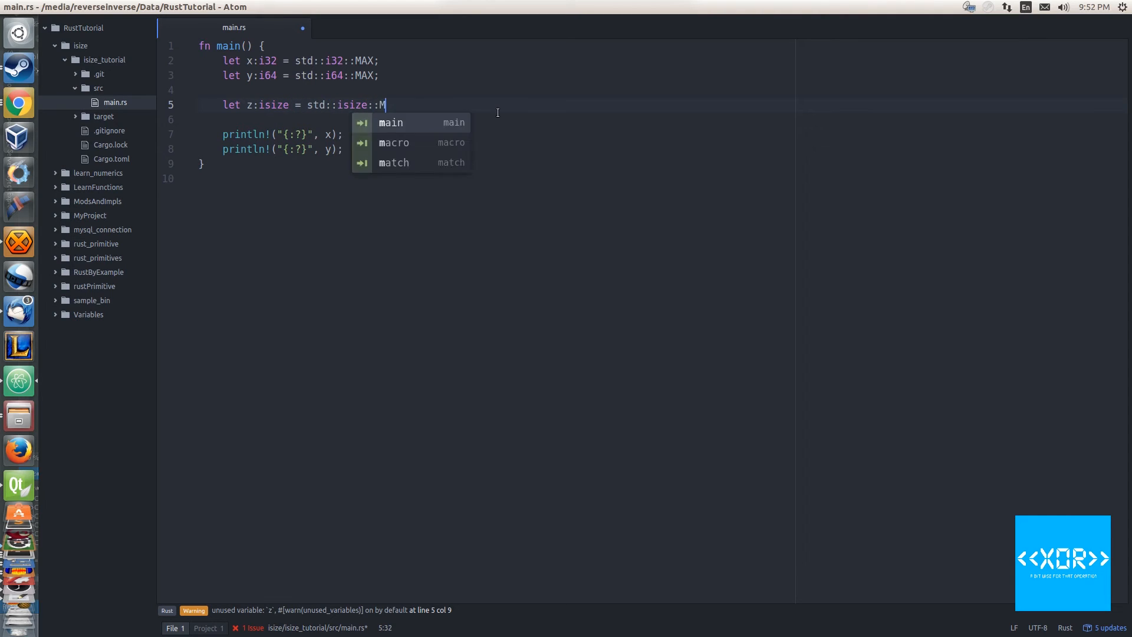
text(AX;)
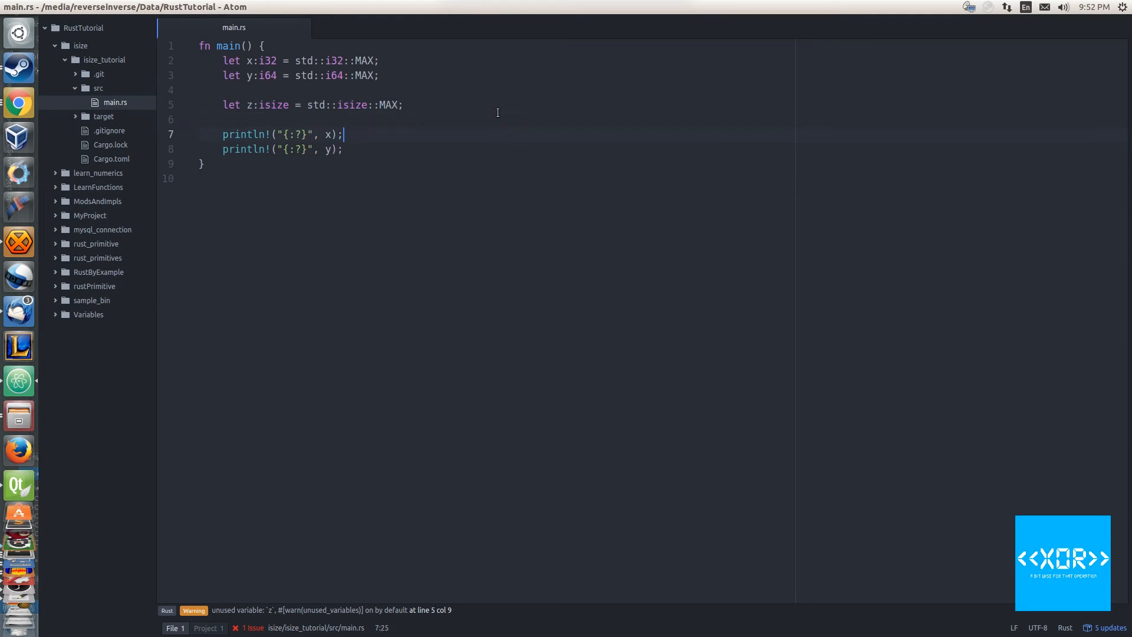
- Add 'print!("{:?}", z);' via autocomplete and save main.rs
text(prin)
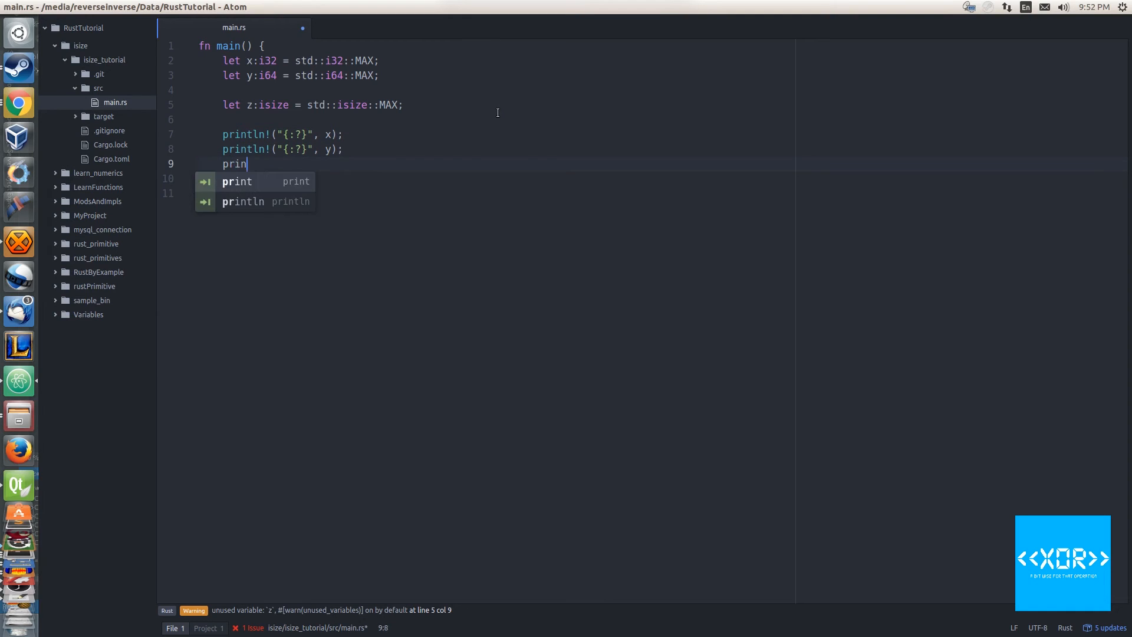
click(237, 182)
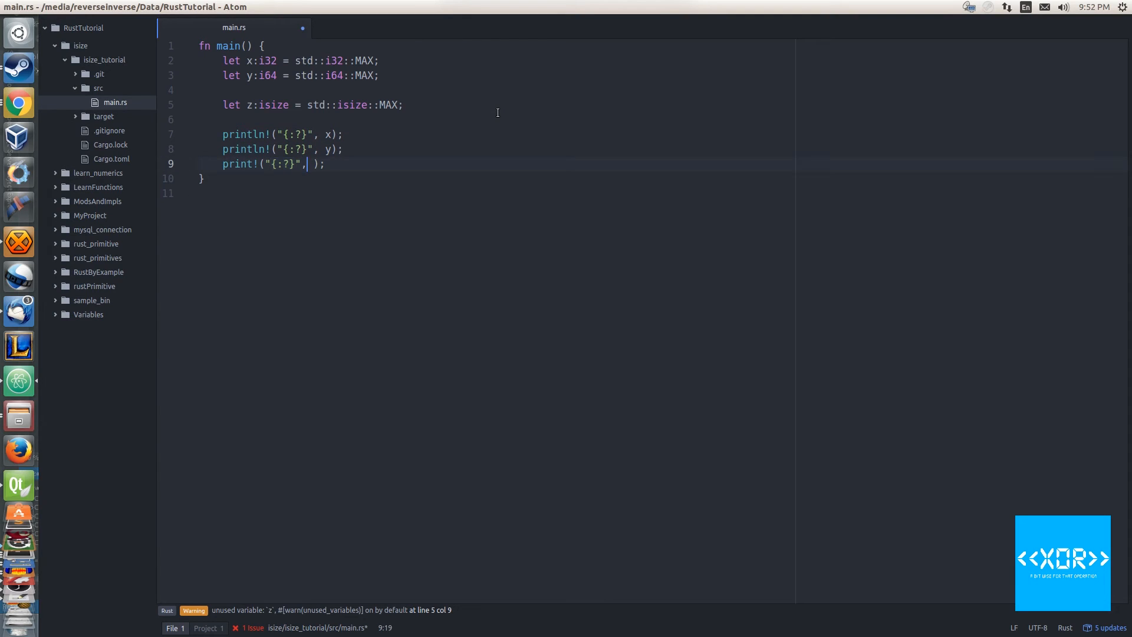
text(z)
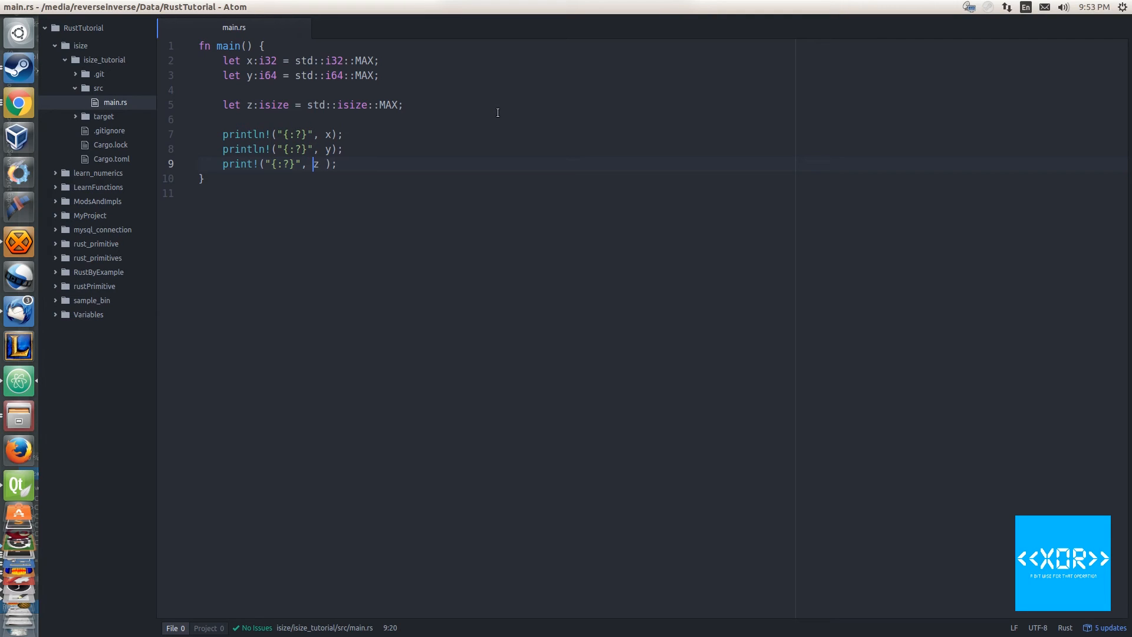
text("   ")
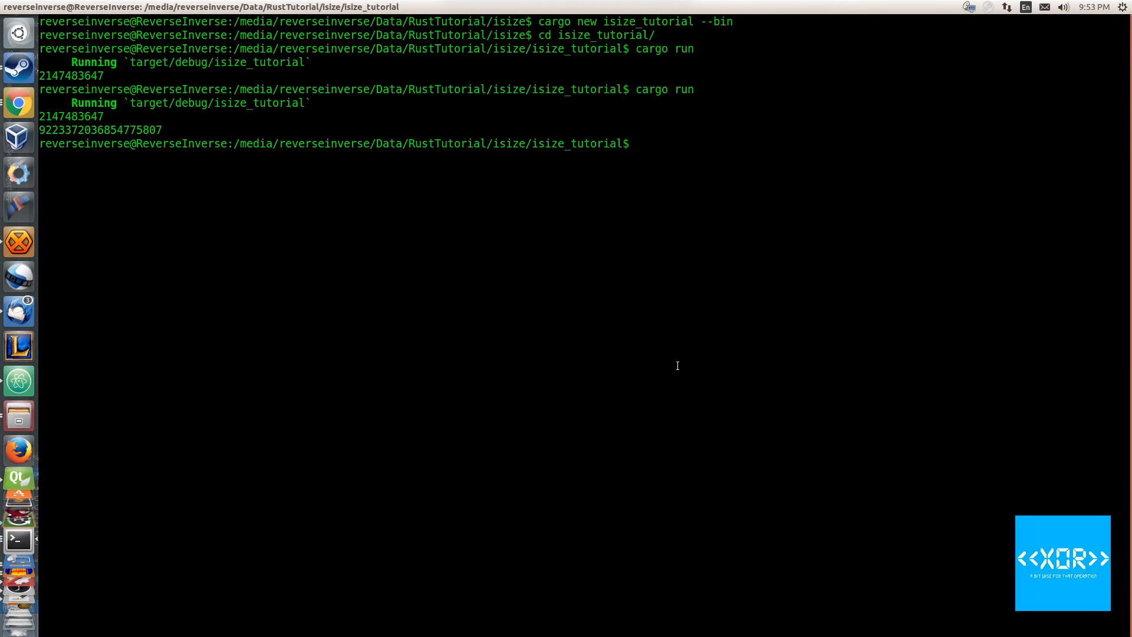
- Run cargo run again and select the three printed maximum values in the output
text(cargo run)
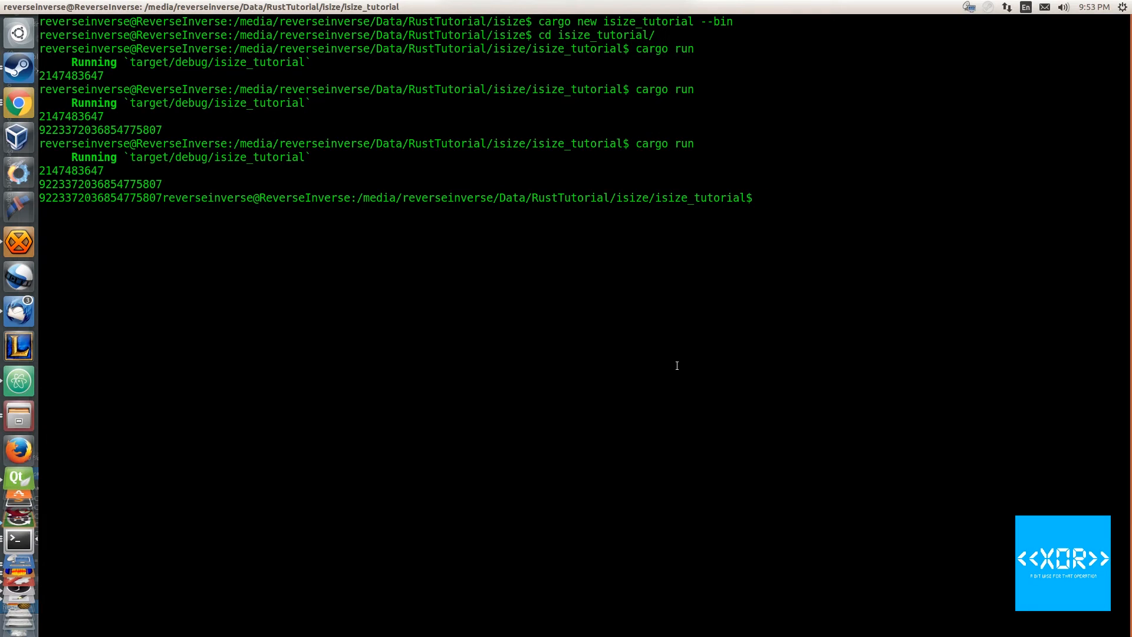
mouse_move(659, 195)
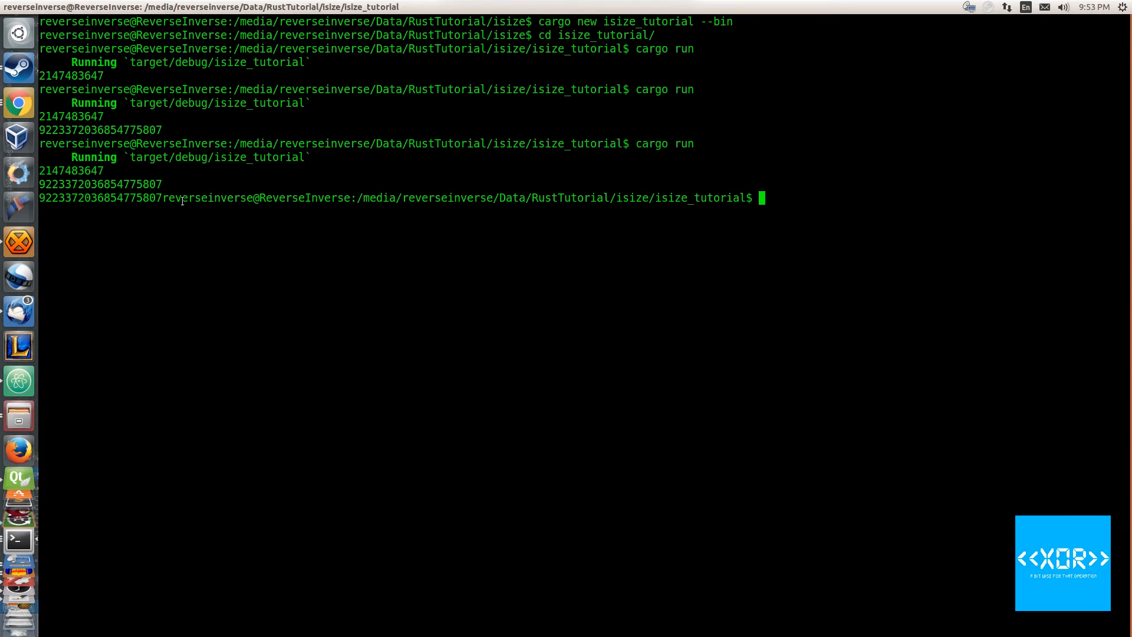
drag(40, 184, 755, 198)
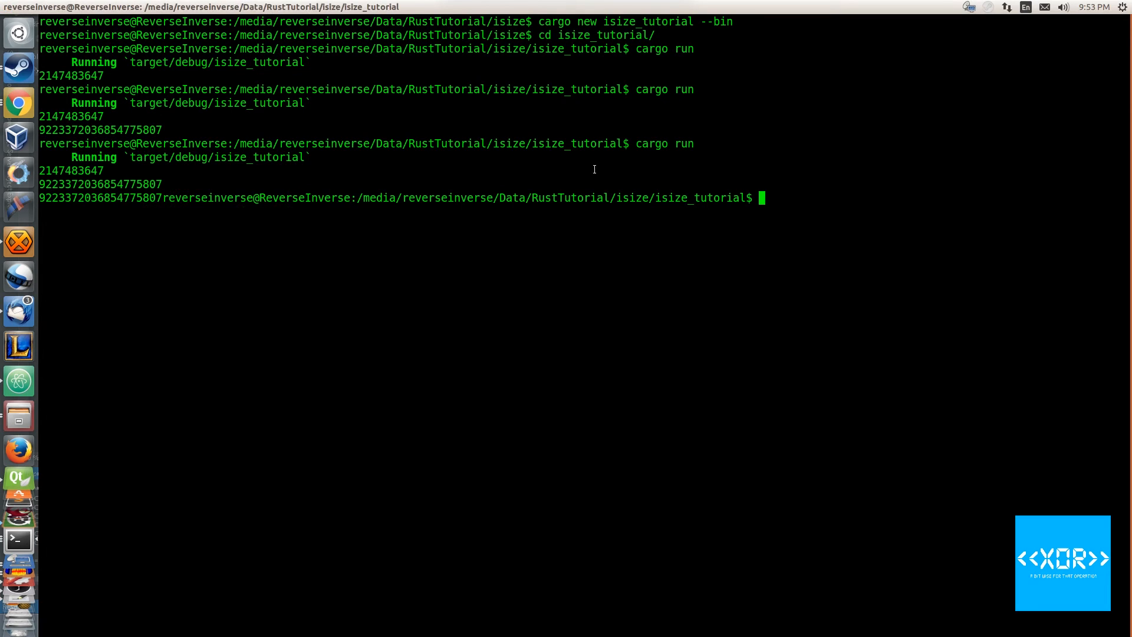
mouse_move(517, 316)
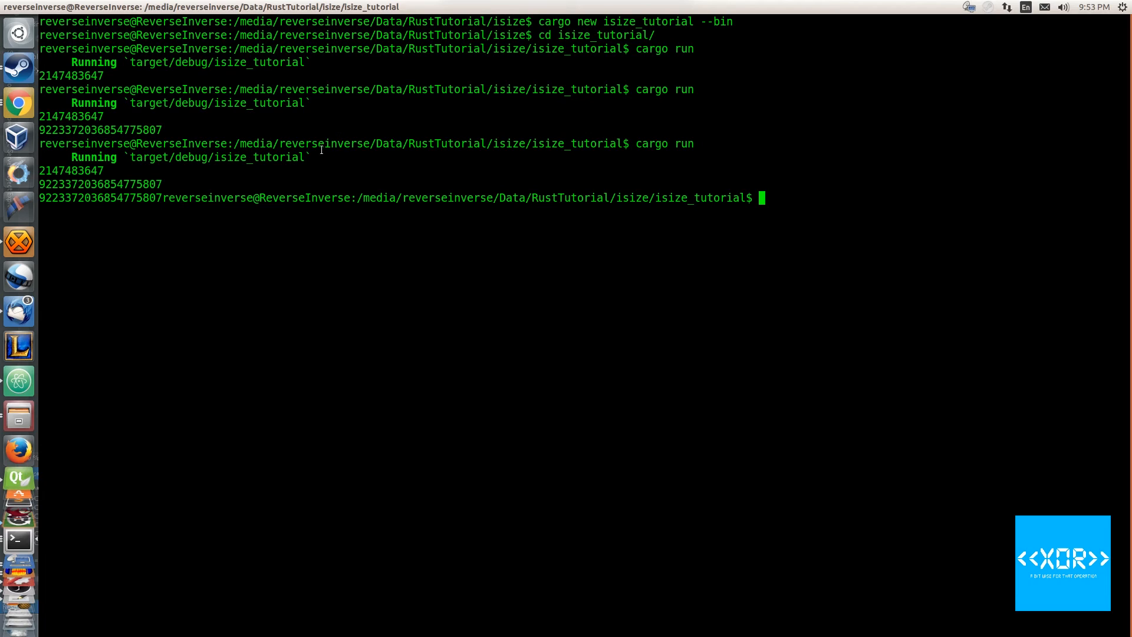
mouse_move(163, 222)
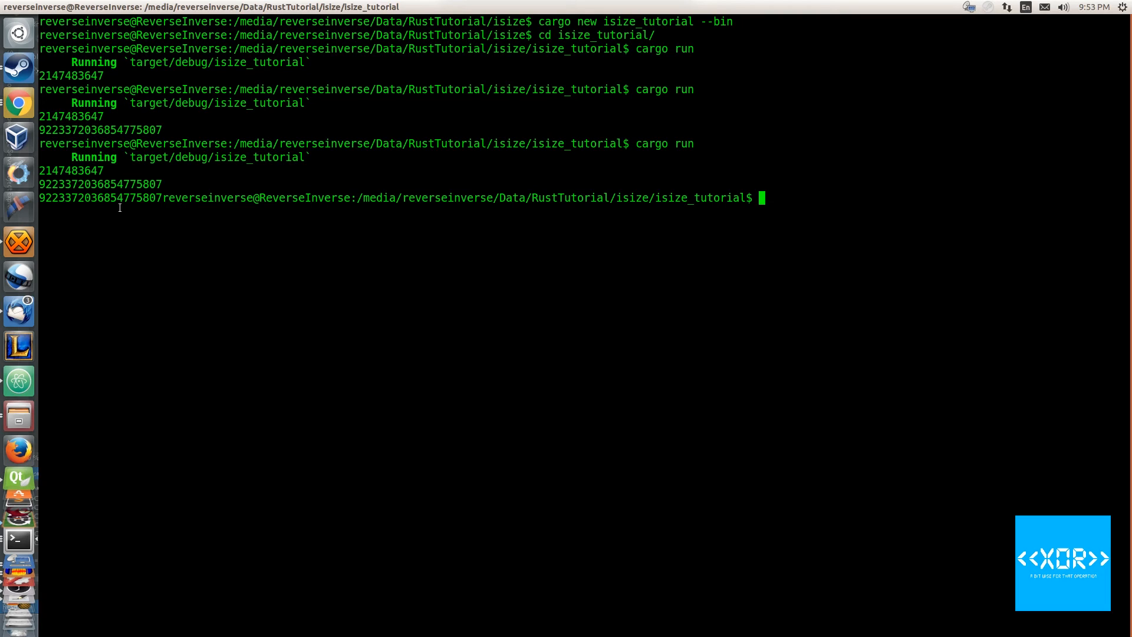
mouse_move(527, 204)
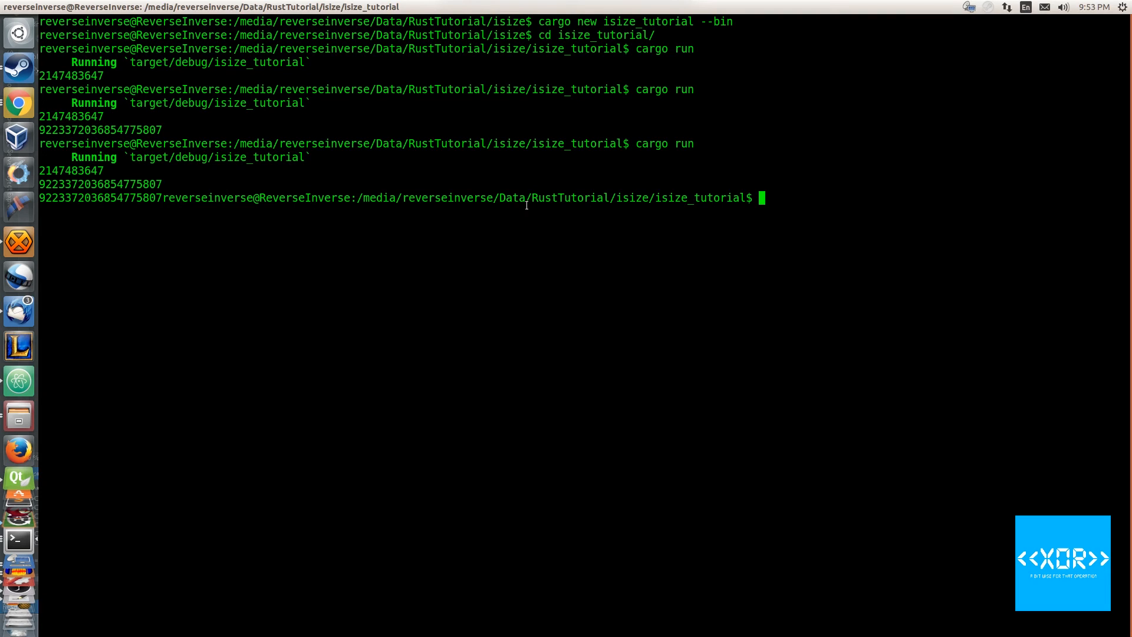
mouse_move(204, 192)
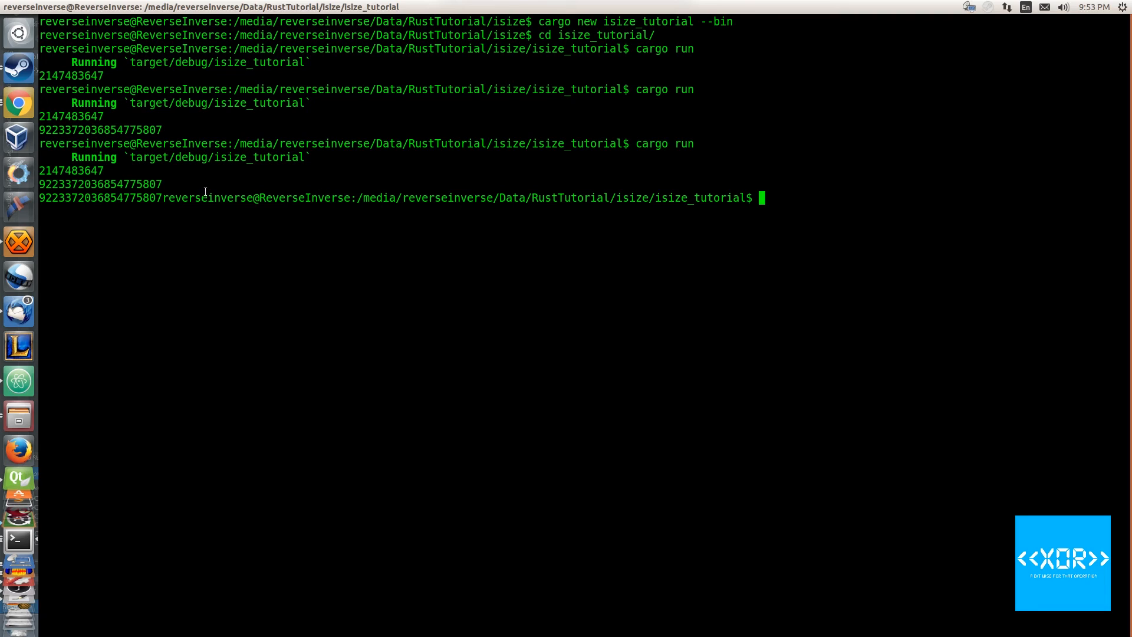
mouse_move(476, 178)
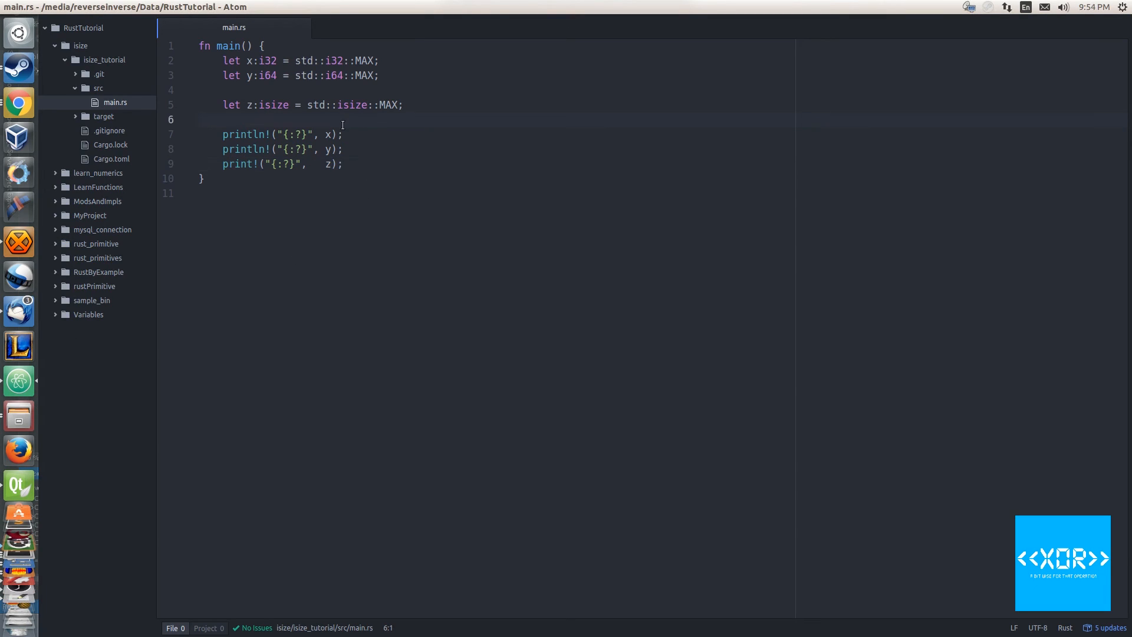
- Declare 'let anotherSize:u32 = std::u32::MAX;' after the y line
key(enter)
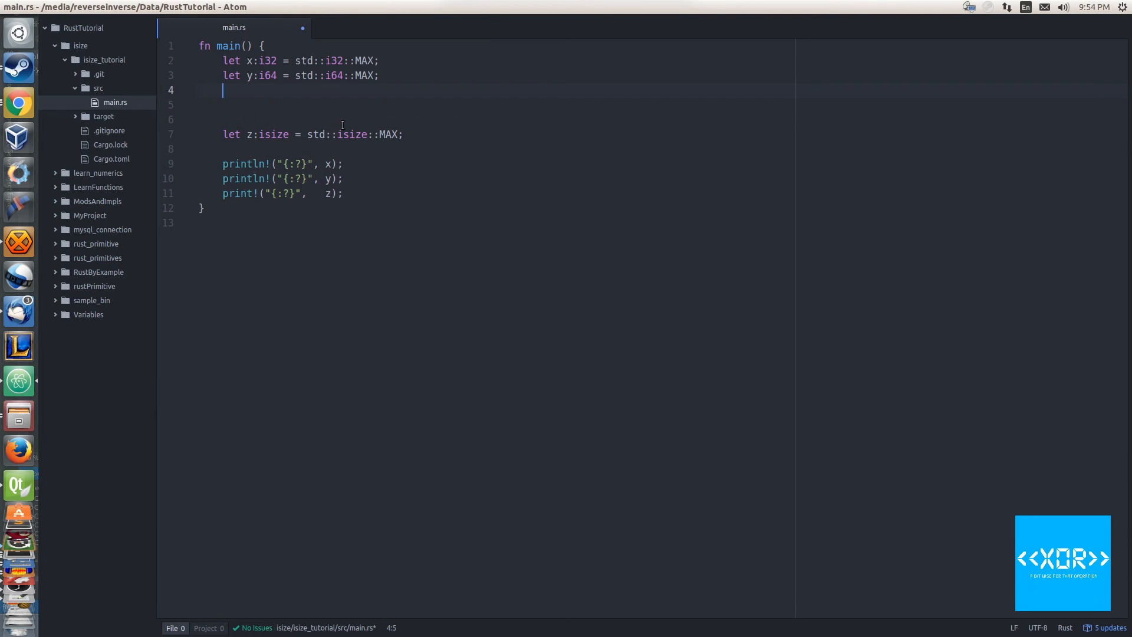
text(let)
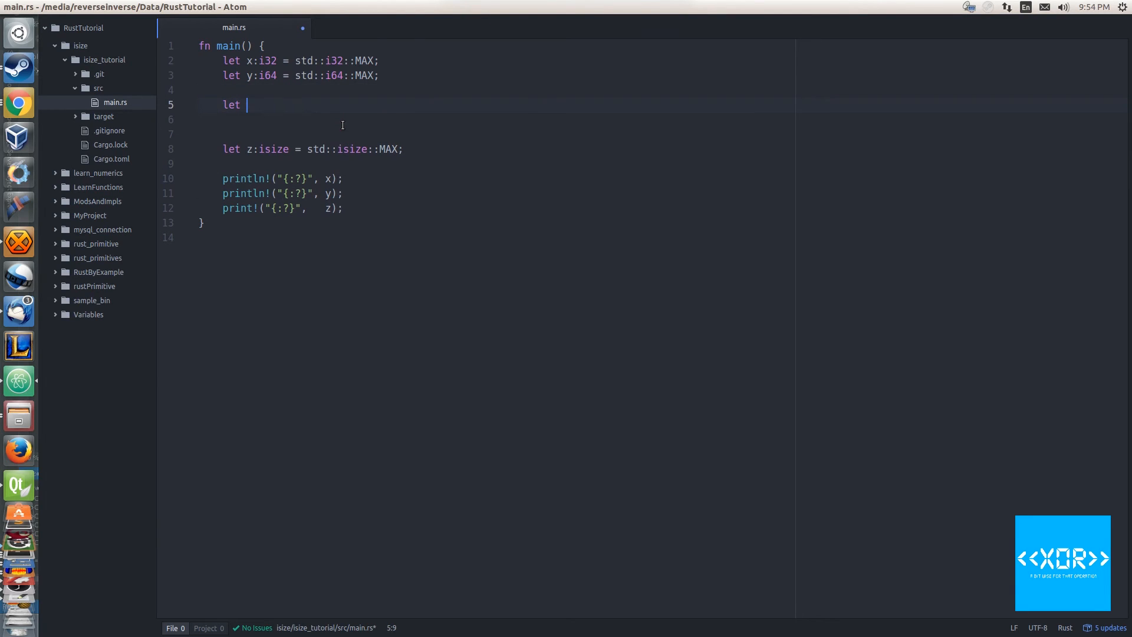
text(anotherS)
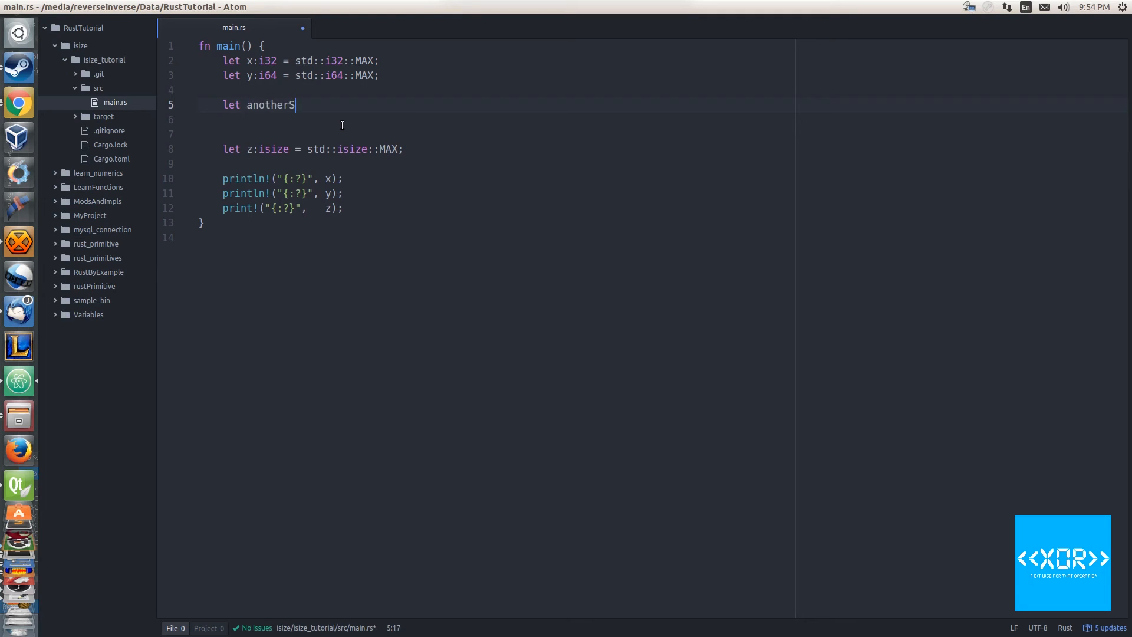
text(ize:)
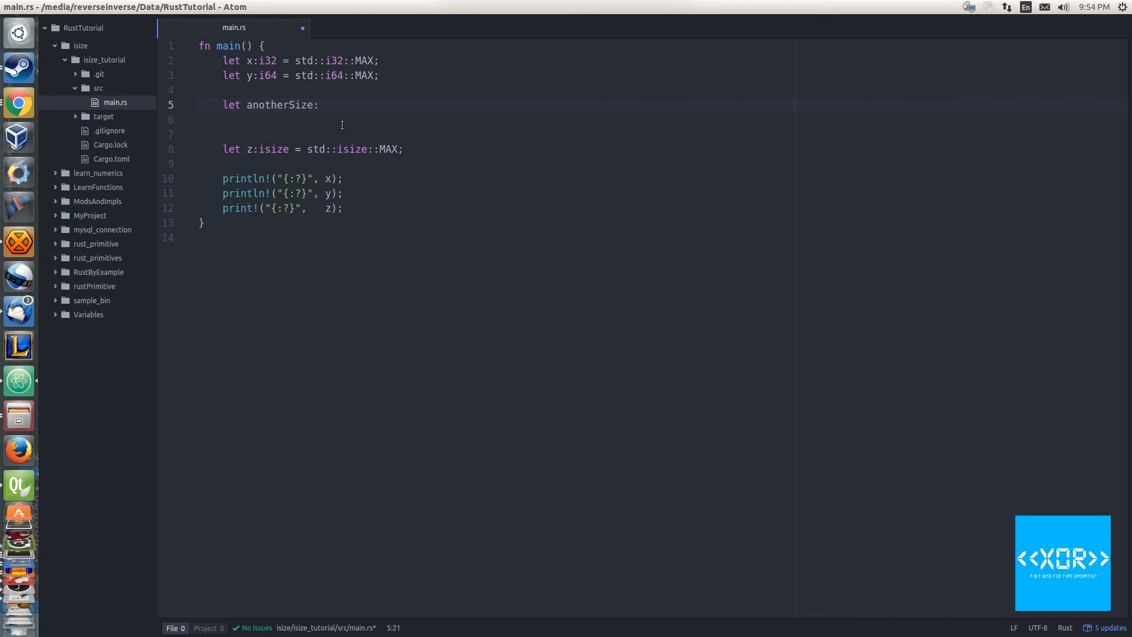
text(u32 =)
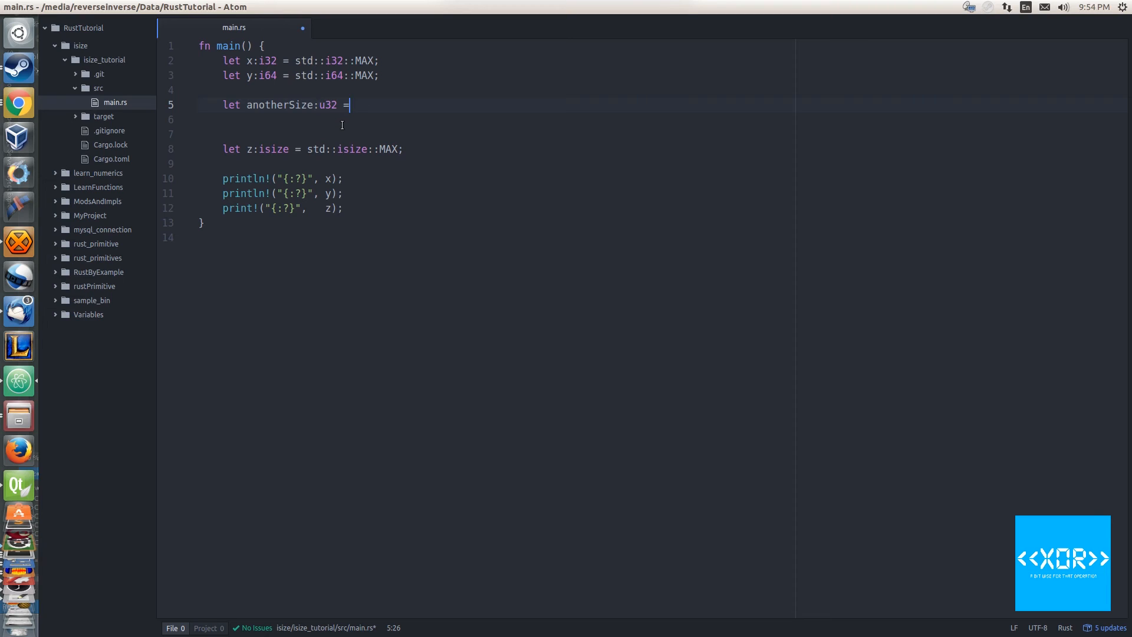
text(std::)
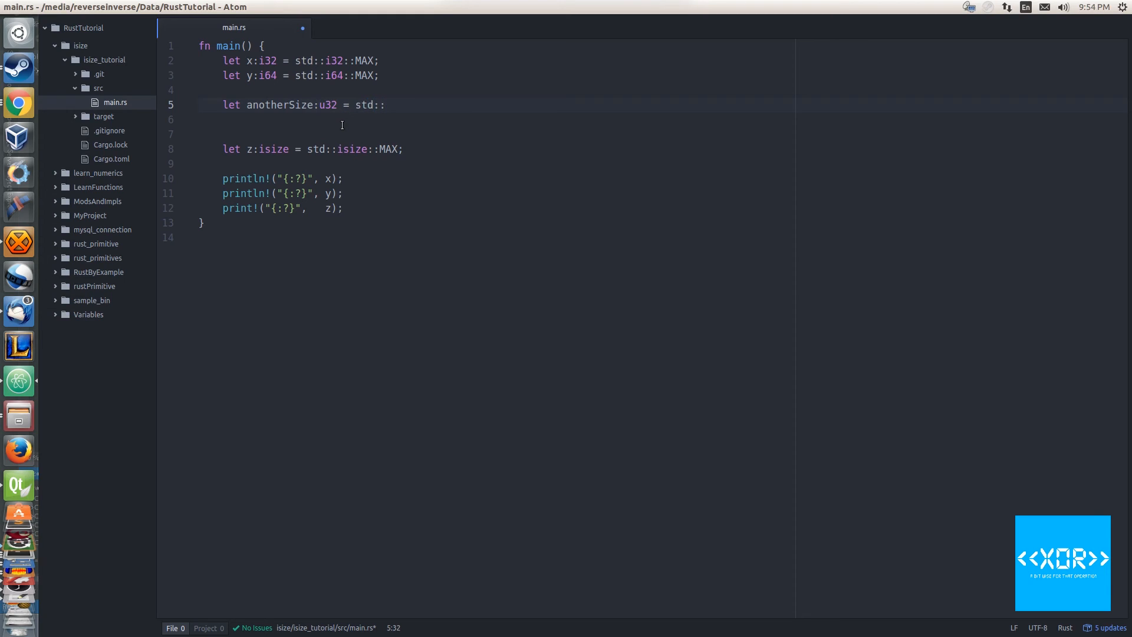
text(u)
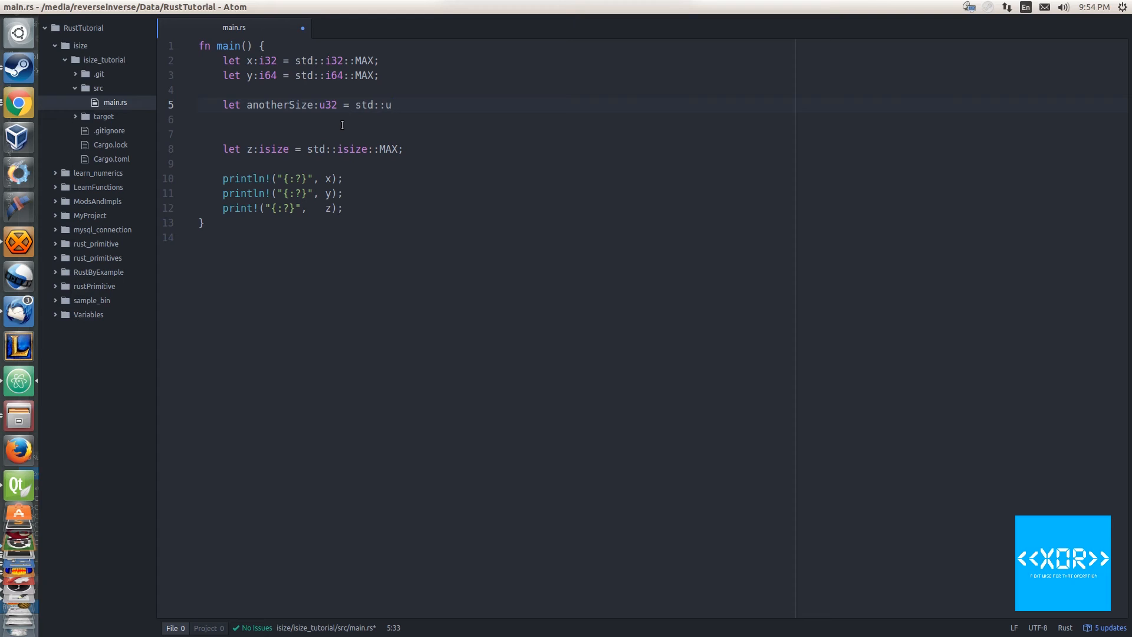
text(32::MAX;)
click(506, 120)
text(let yet)
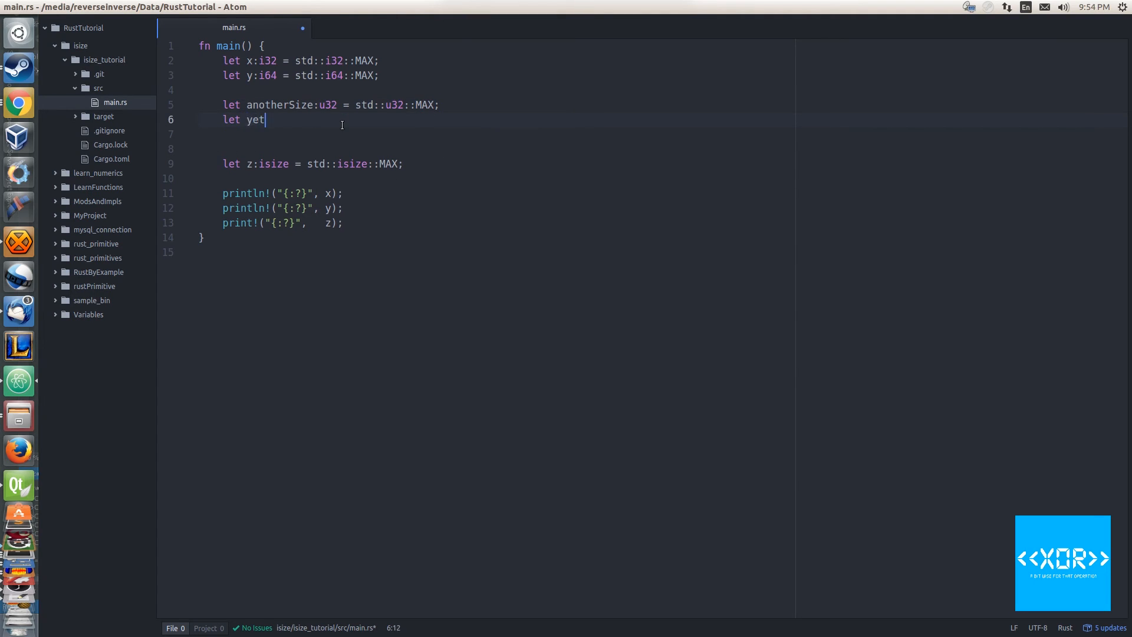
- Declare 'let yani:u64 = std::u64::MAX;' below anotherSize and save main.rs
text(ani)
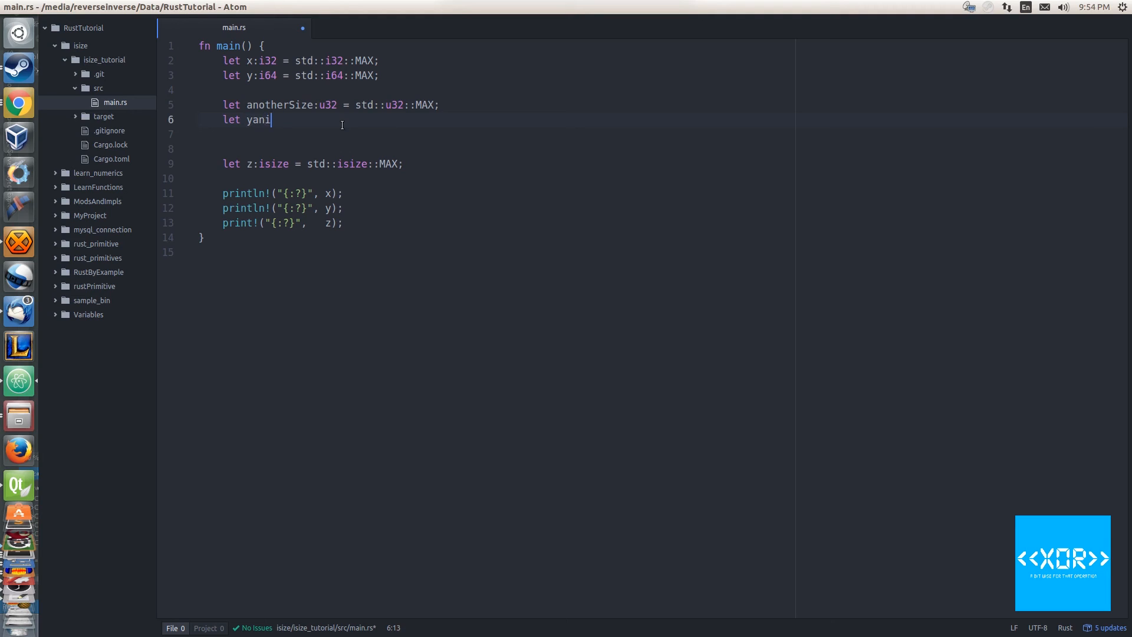
text(:)
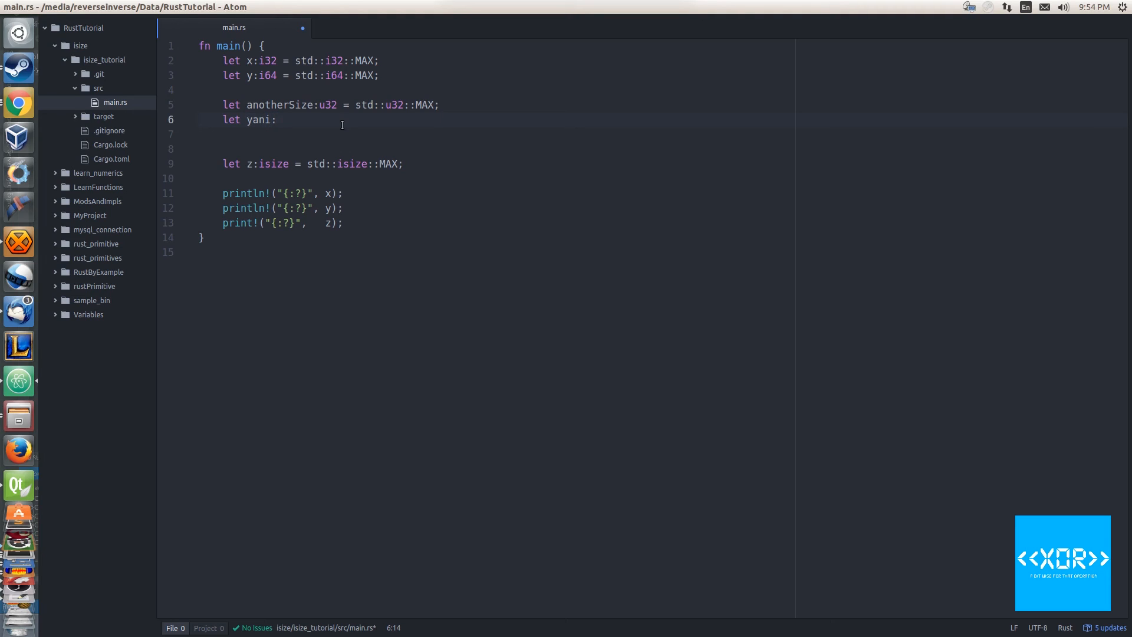
text(u)
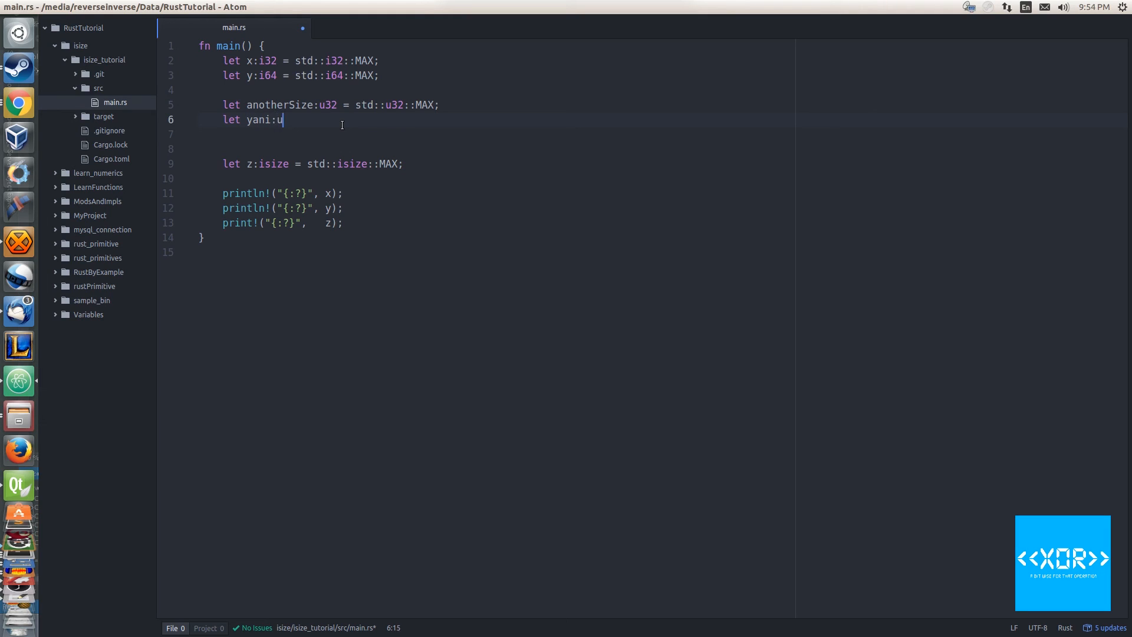
text(63)
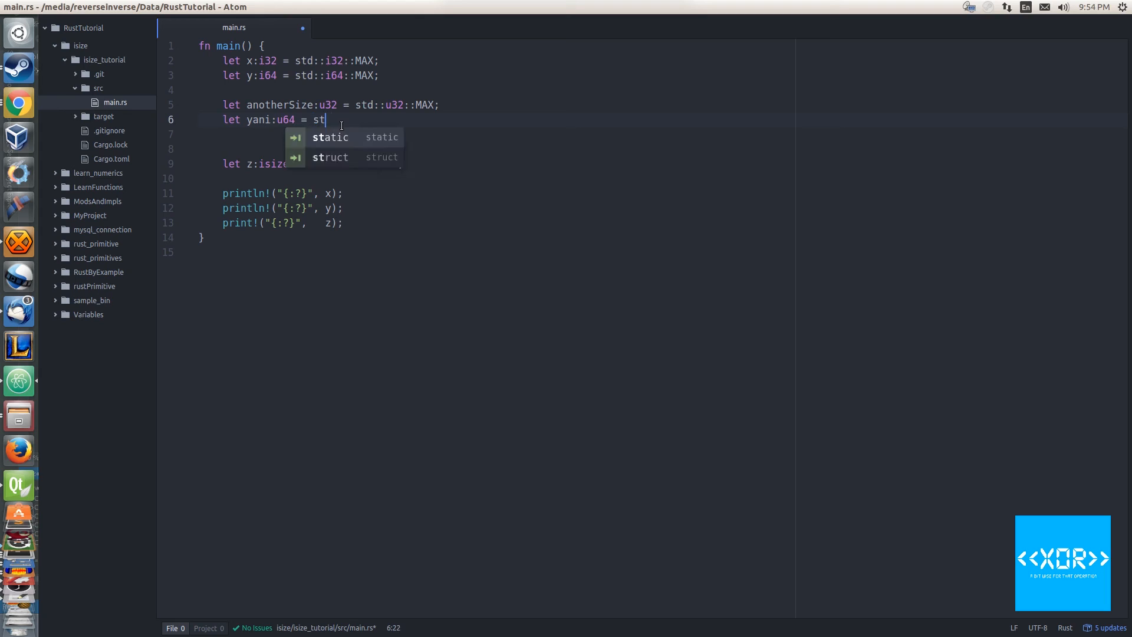
text(d::)
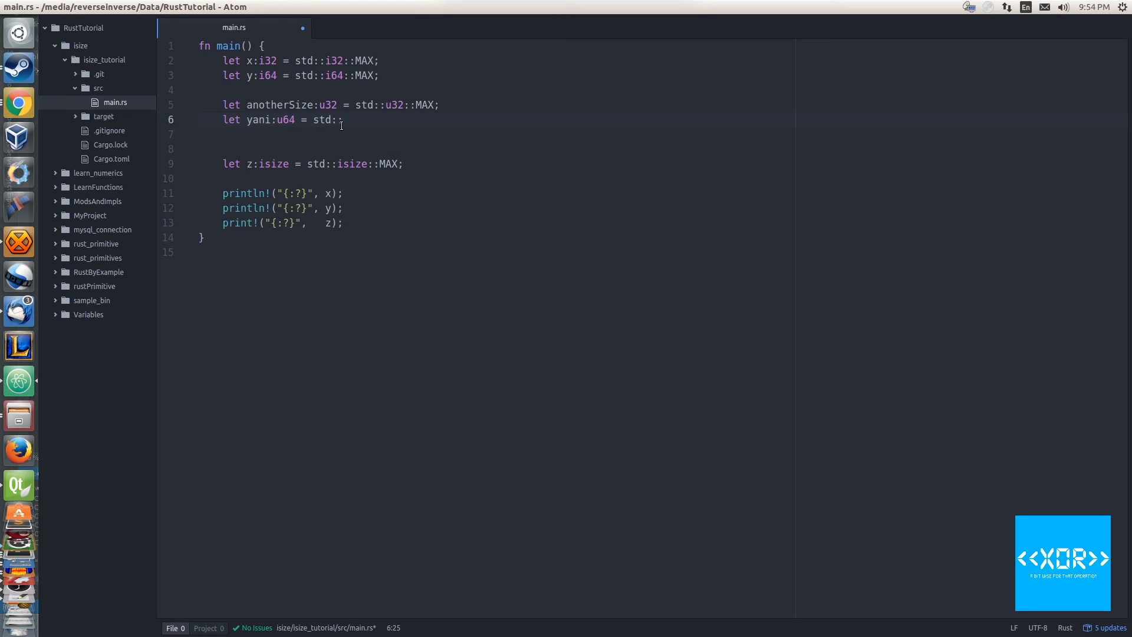
text(u64:)
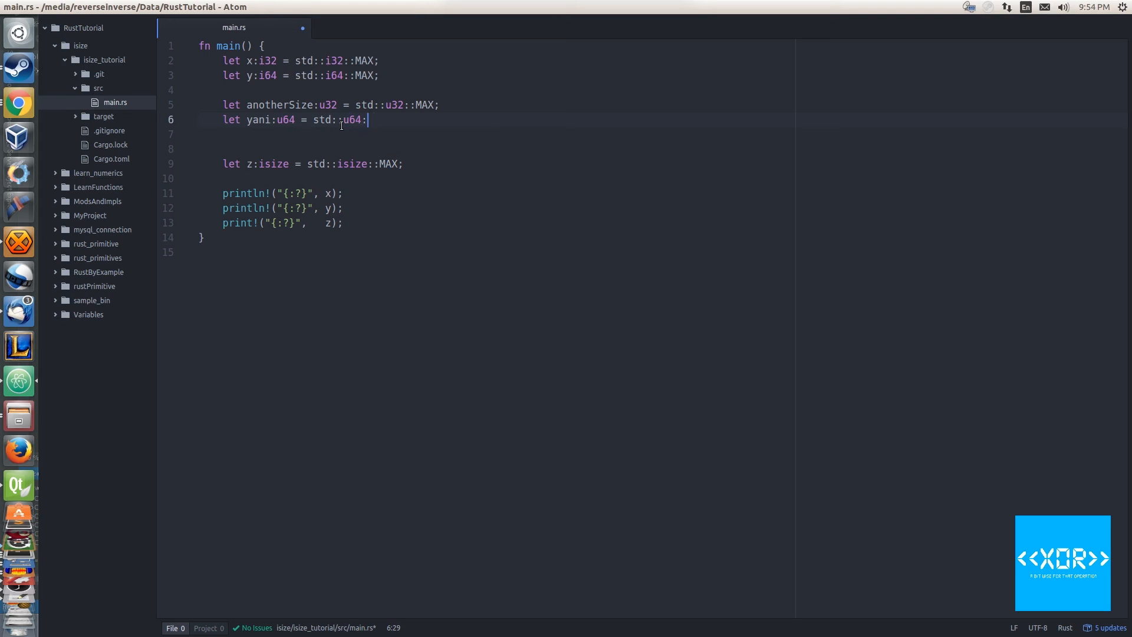
text(:MAX;)
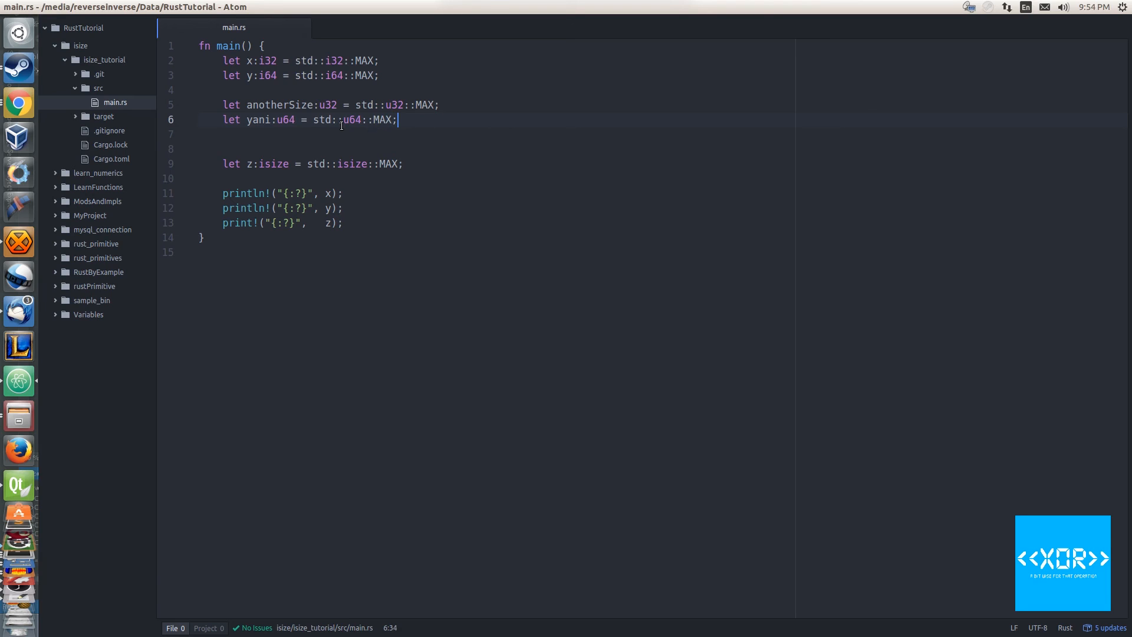
key(ctrl+s)
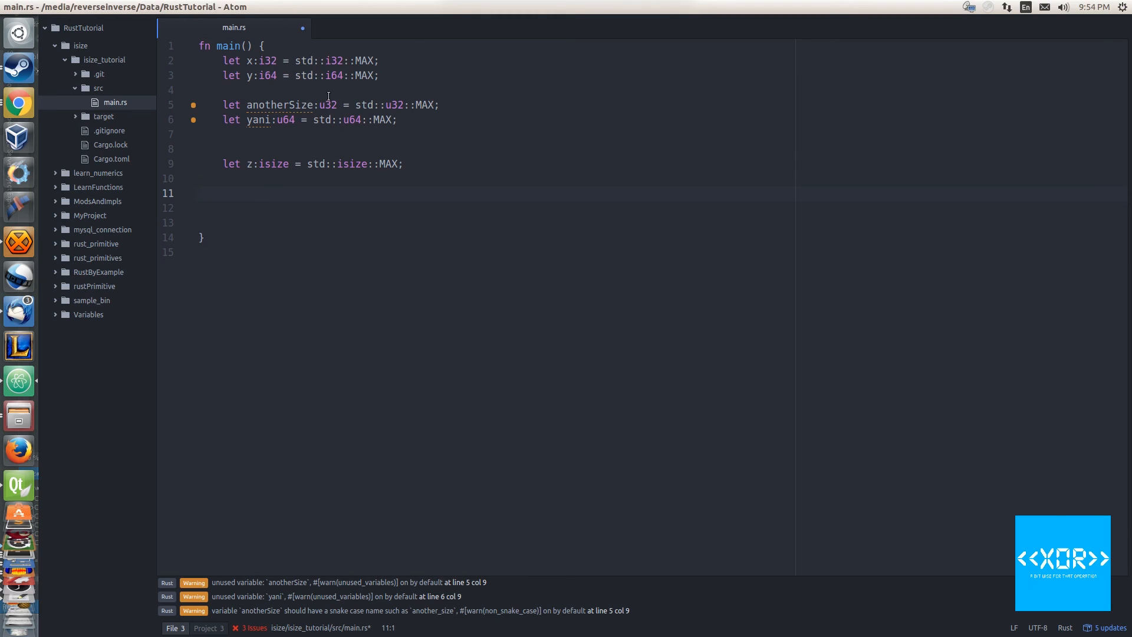
mouse_move(272, 119)
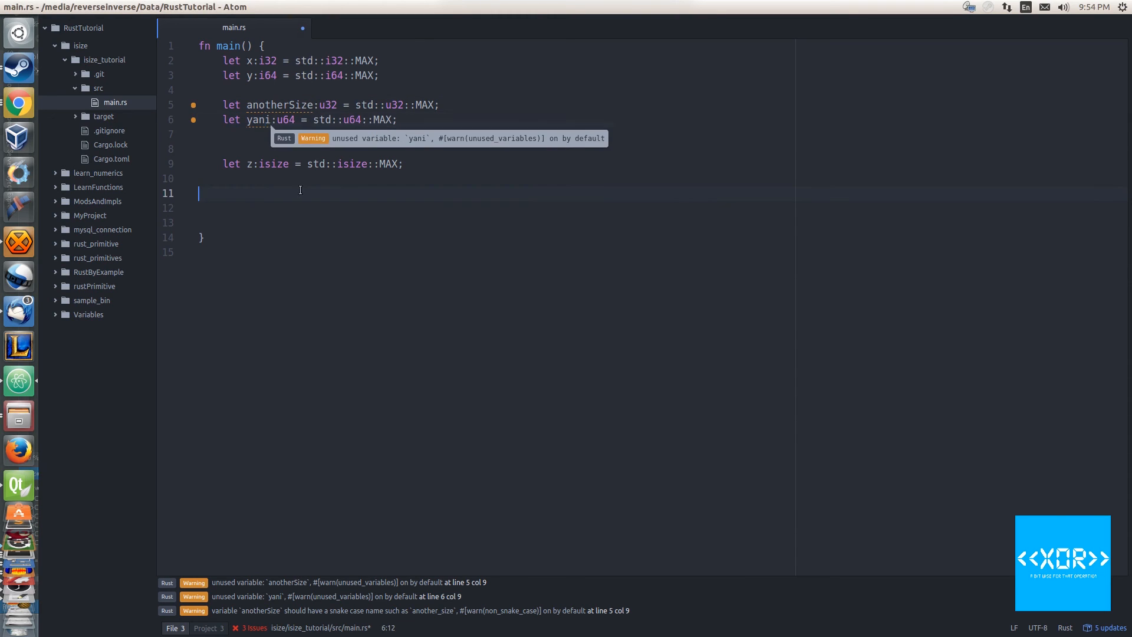
- Write println lines printing anotherSize and yani in place of the old prints
text(println!("{:?}", );)
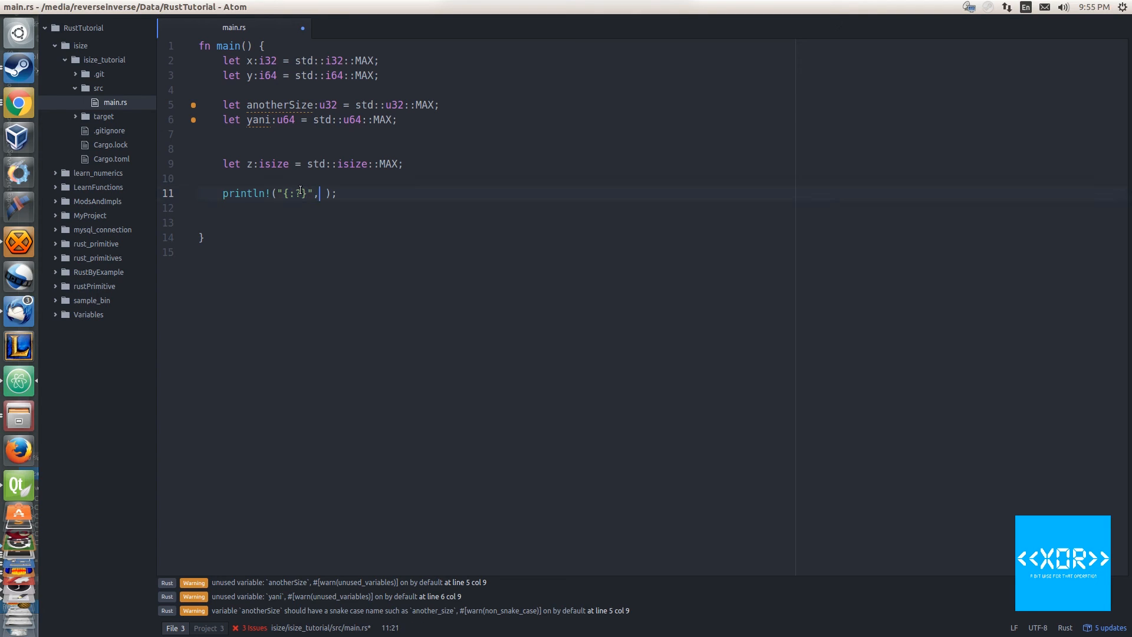
text(anotherSize)
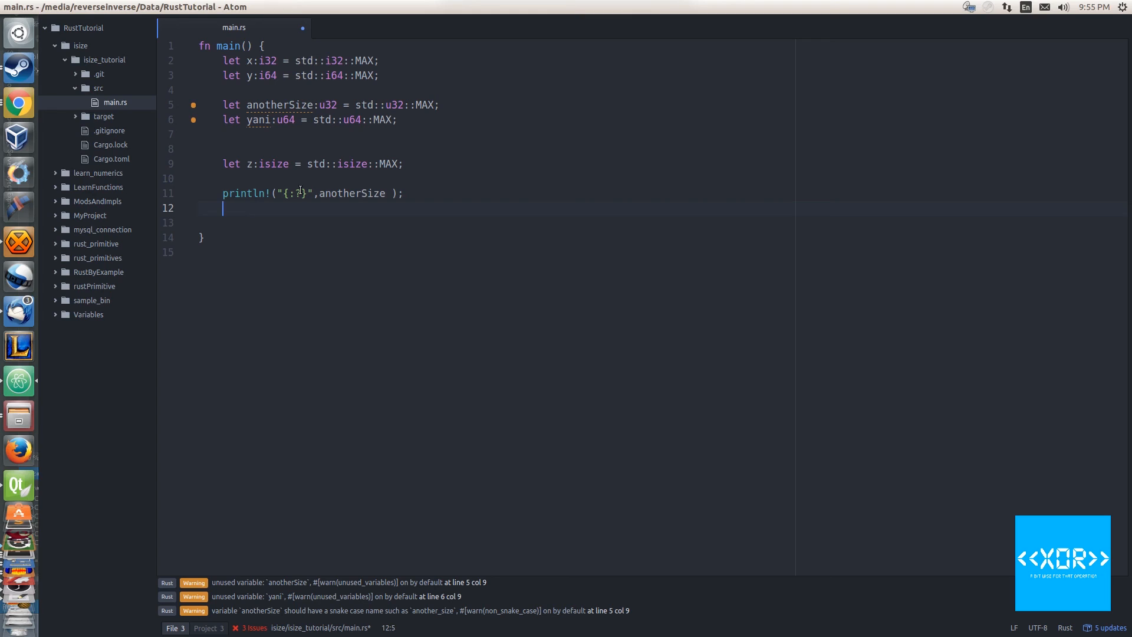
text(println!("{:?}", );)
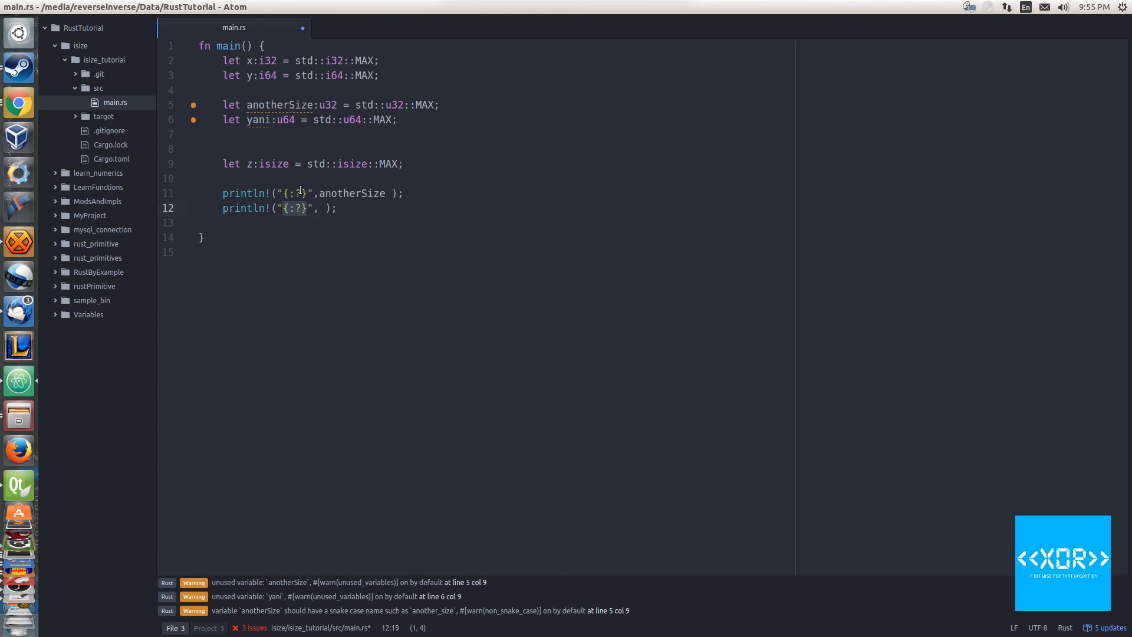
text(yan)
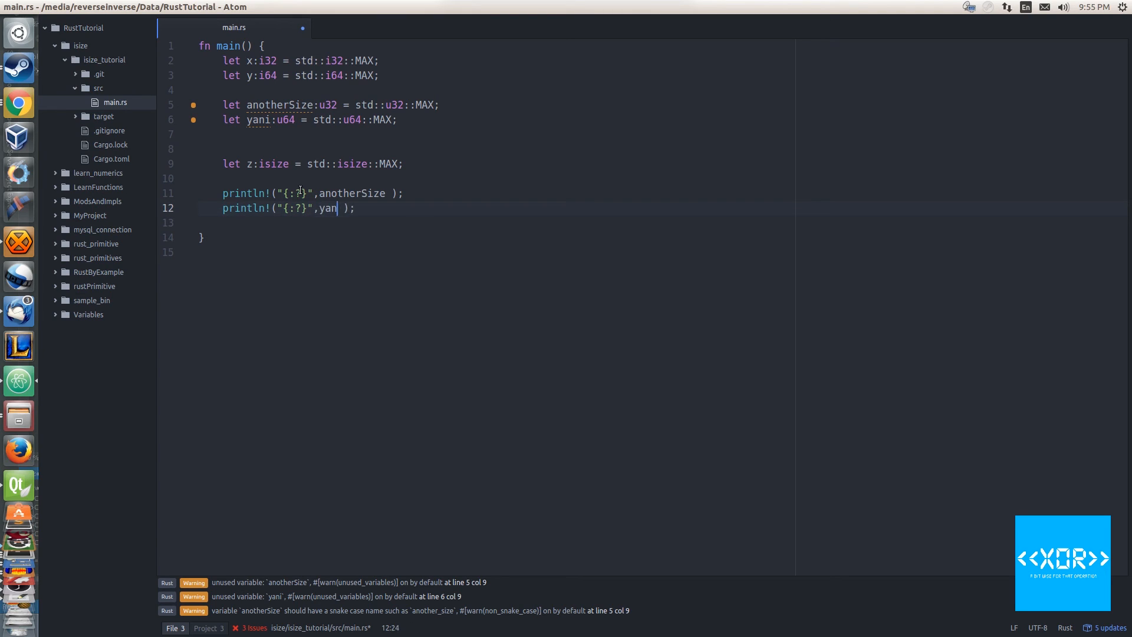
text(i)
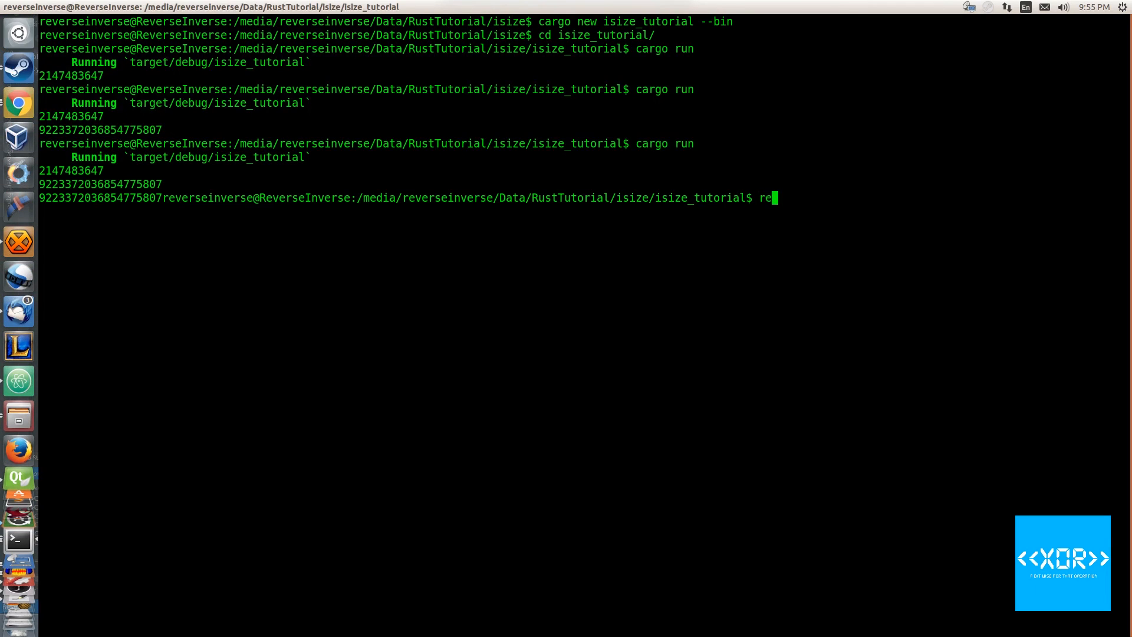
- Clear the terminal screen and rerun the project with cargo run
key(ctrl+l)
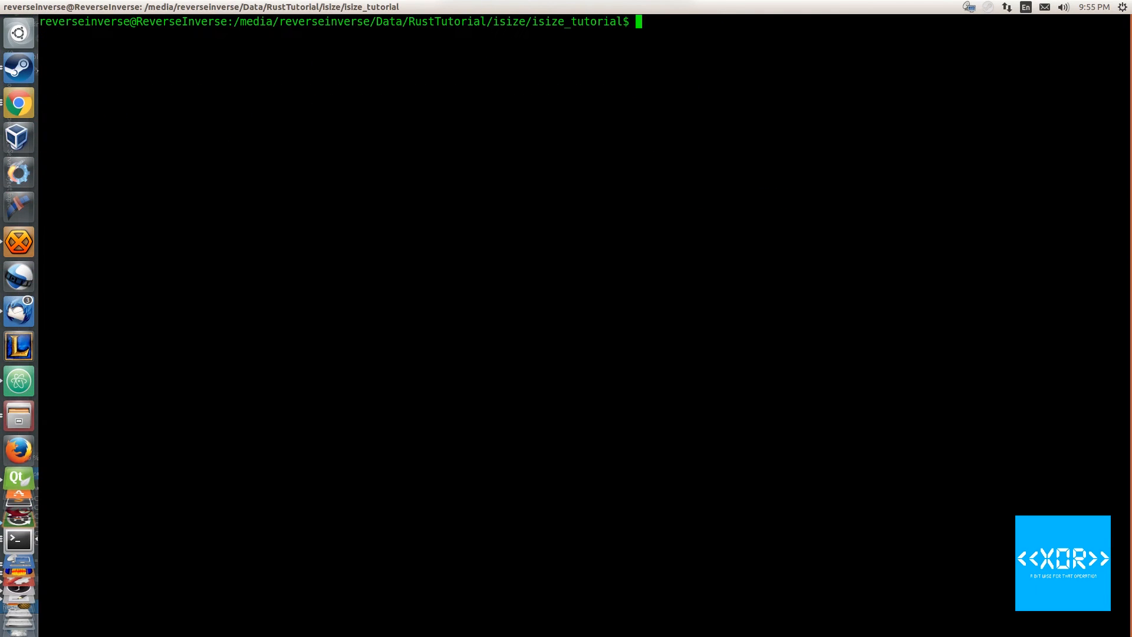
text(cargo run)
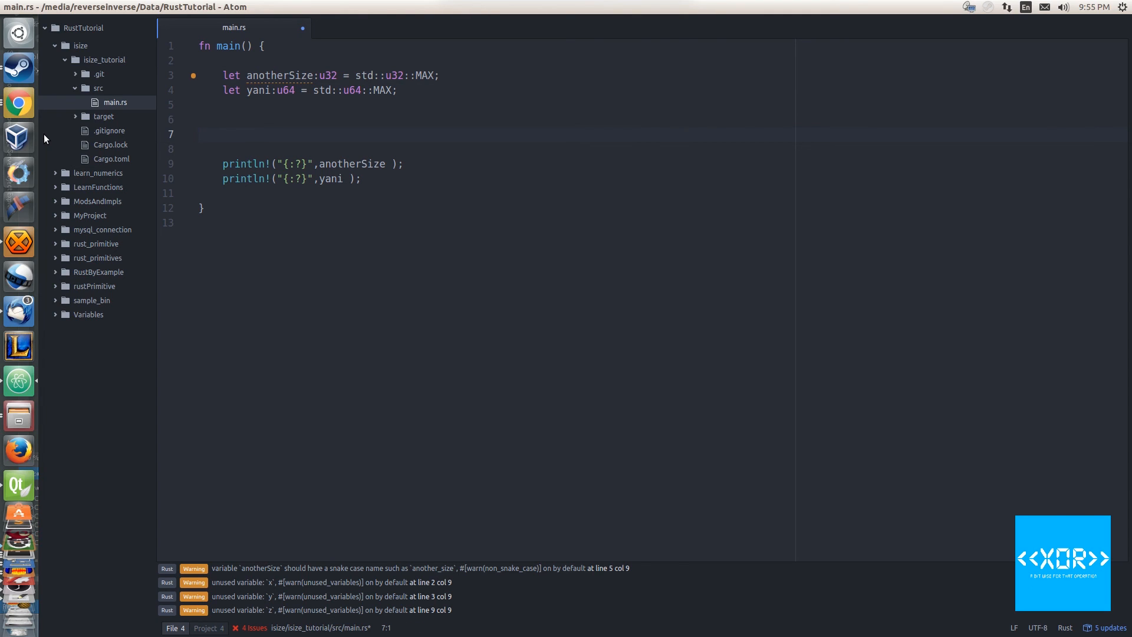
- Save main.rs, rename anotherSize to another_size, and remove an empty line
key(ctrl+s)
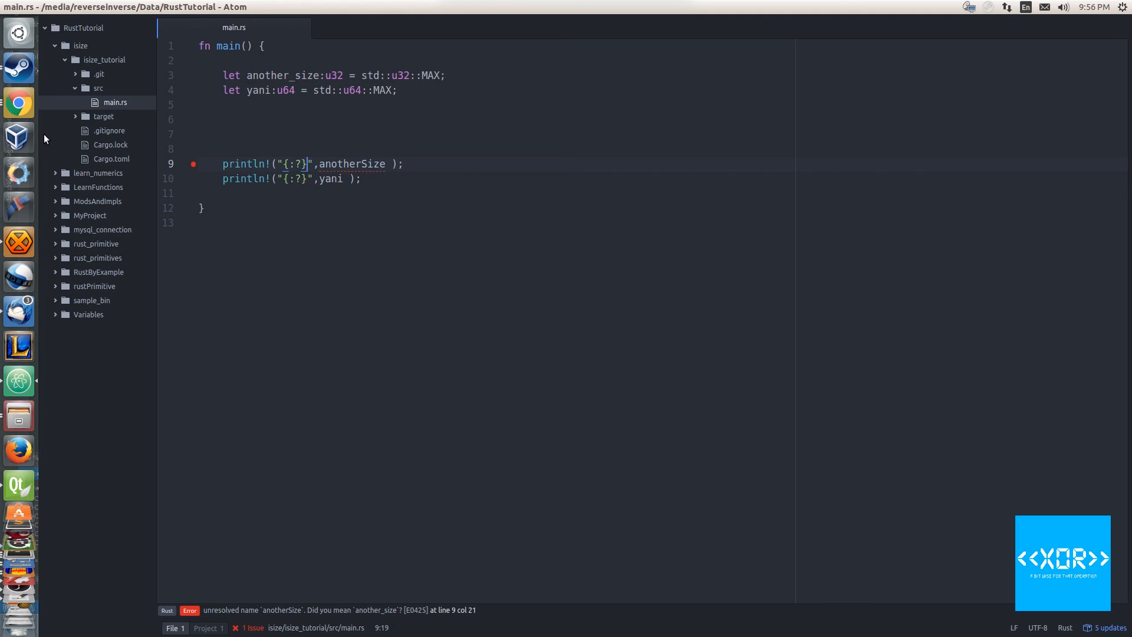
text(another_size)
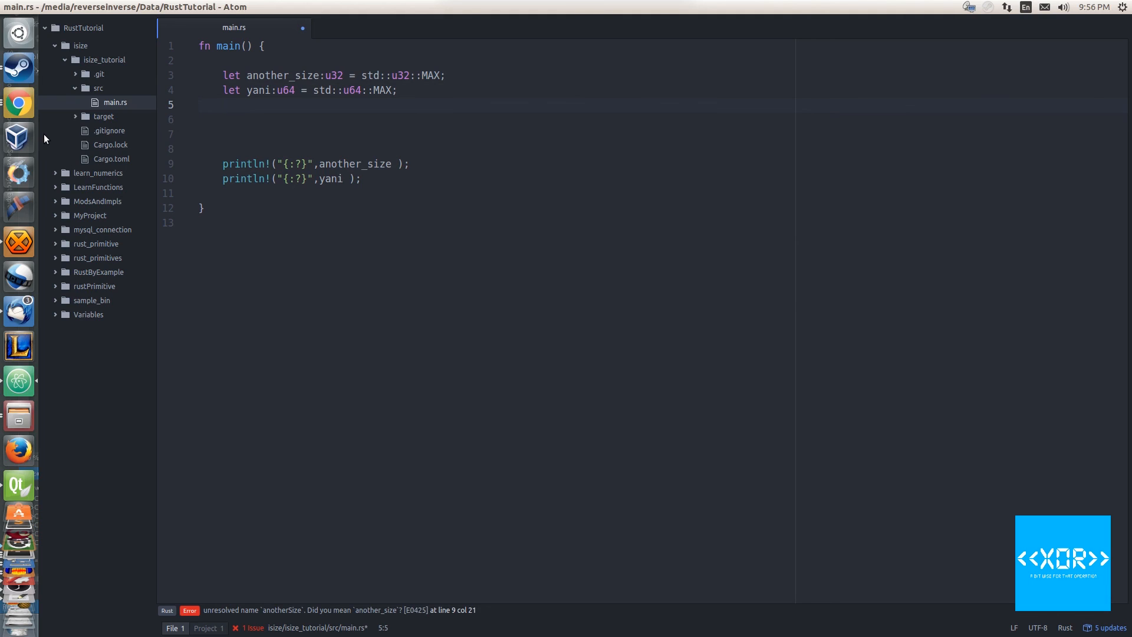
key(Backspace)
text(let)
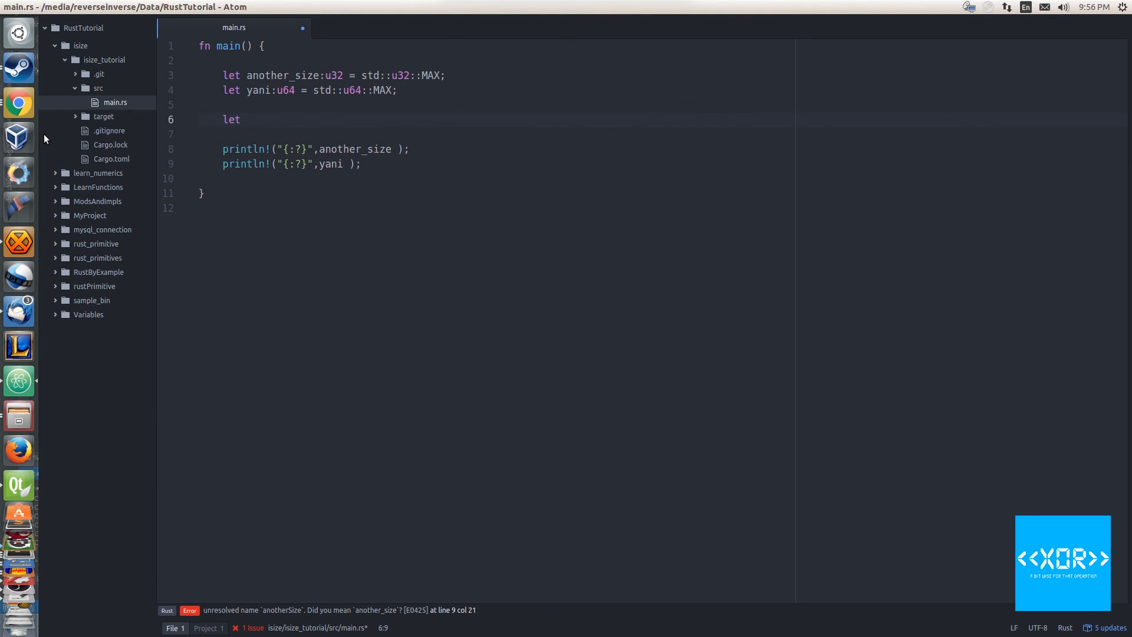
- Declare let my_unknown_size:usize = std::usize::MAX; in snake_case
text(myUnknown)
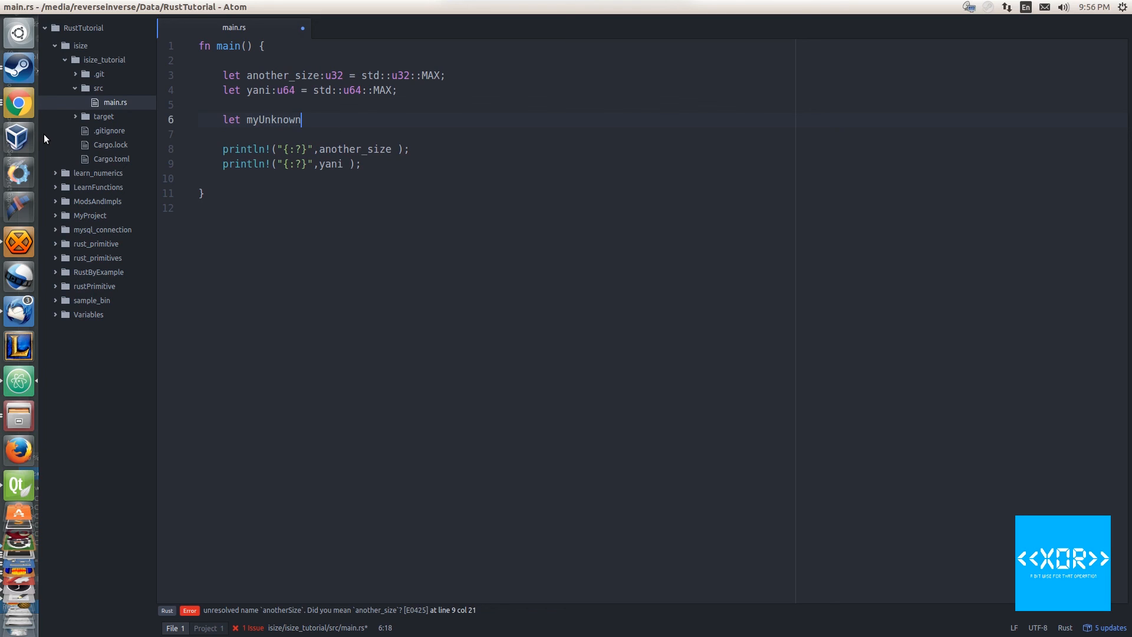
key(BackSpace)
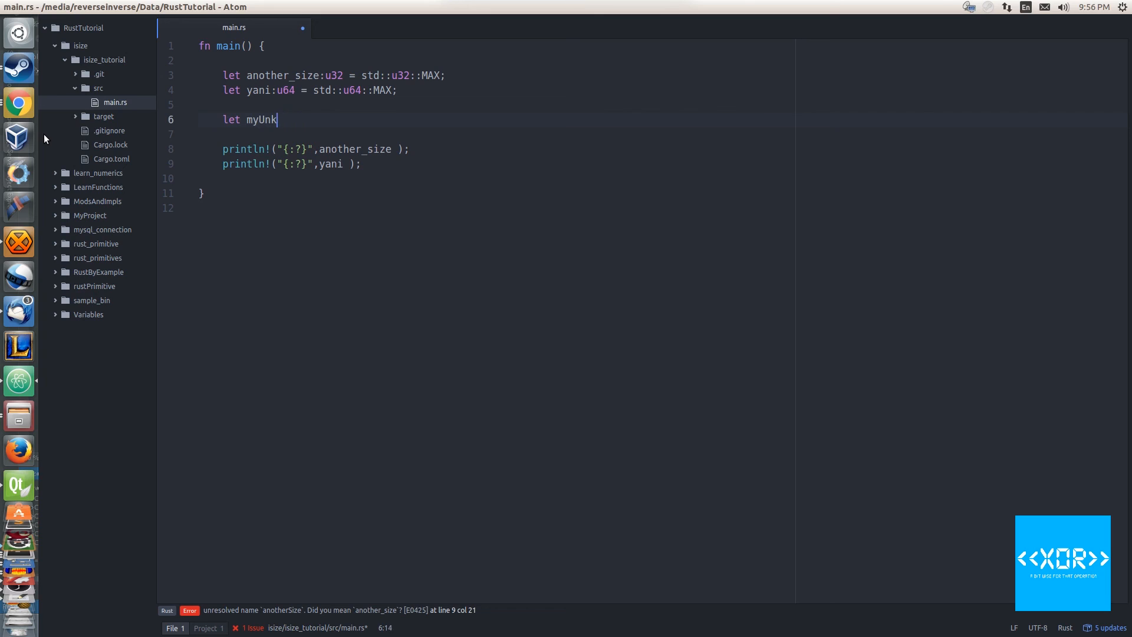
key(BackSpace)
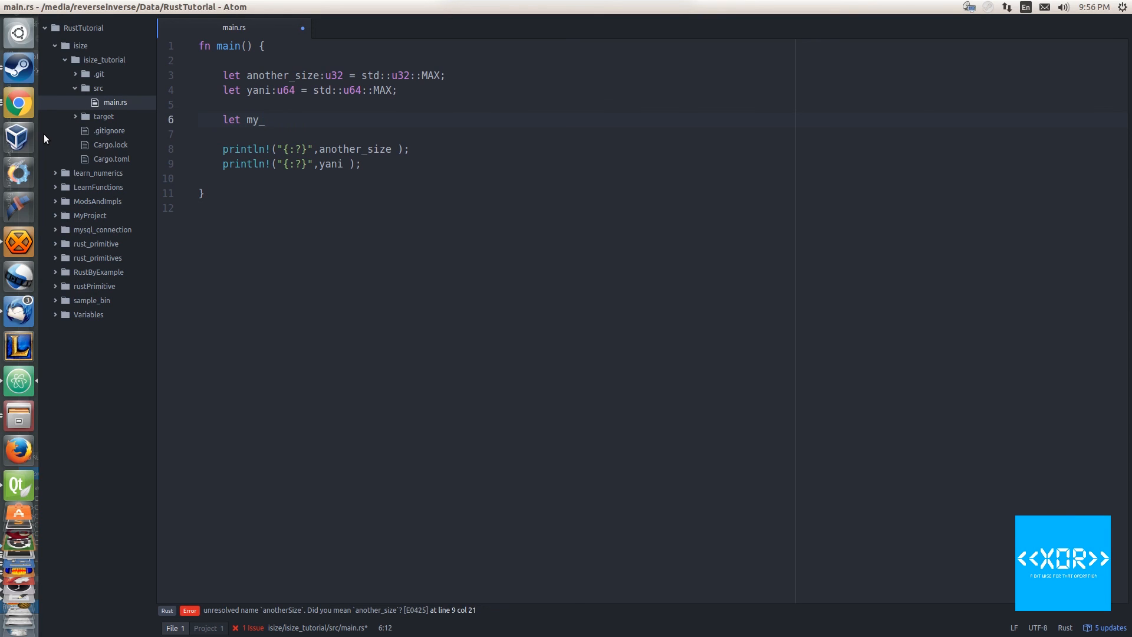
text(un)
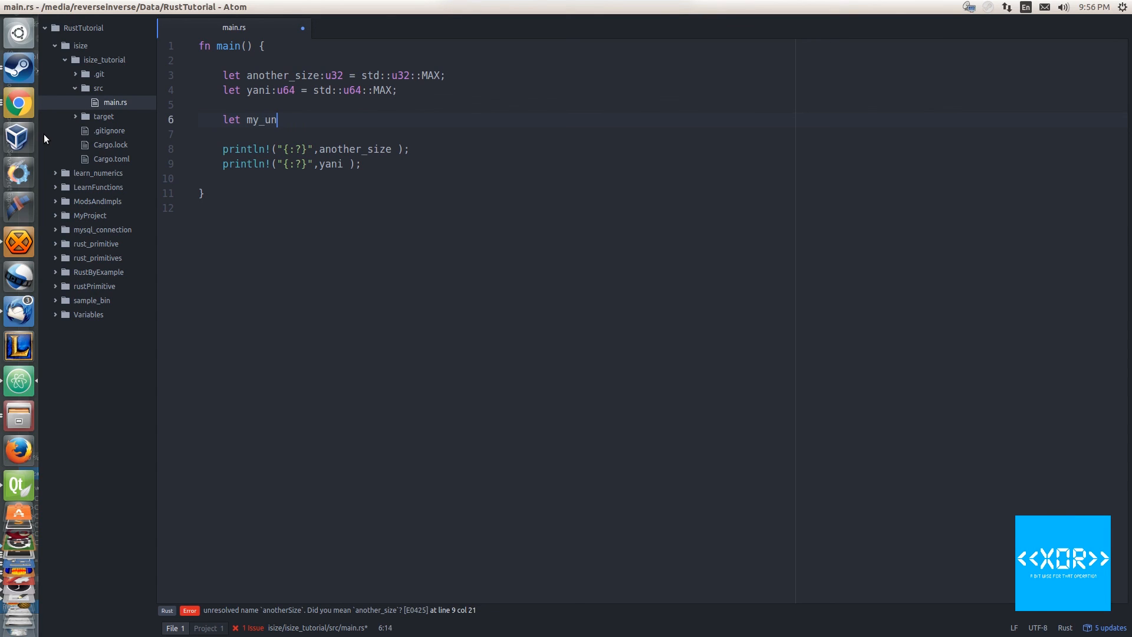
text(known_size)
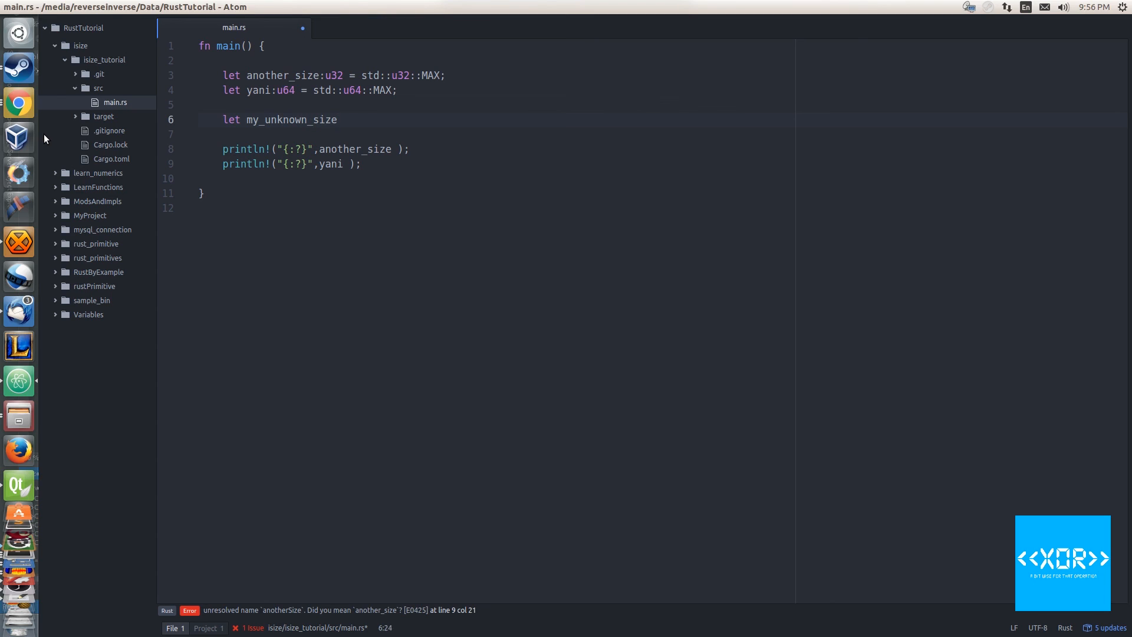
text(:)
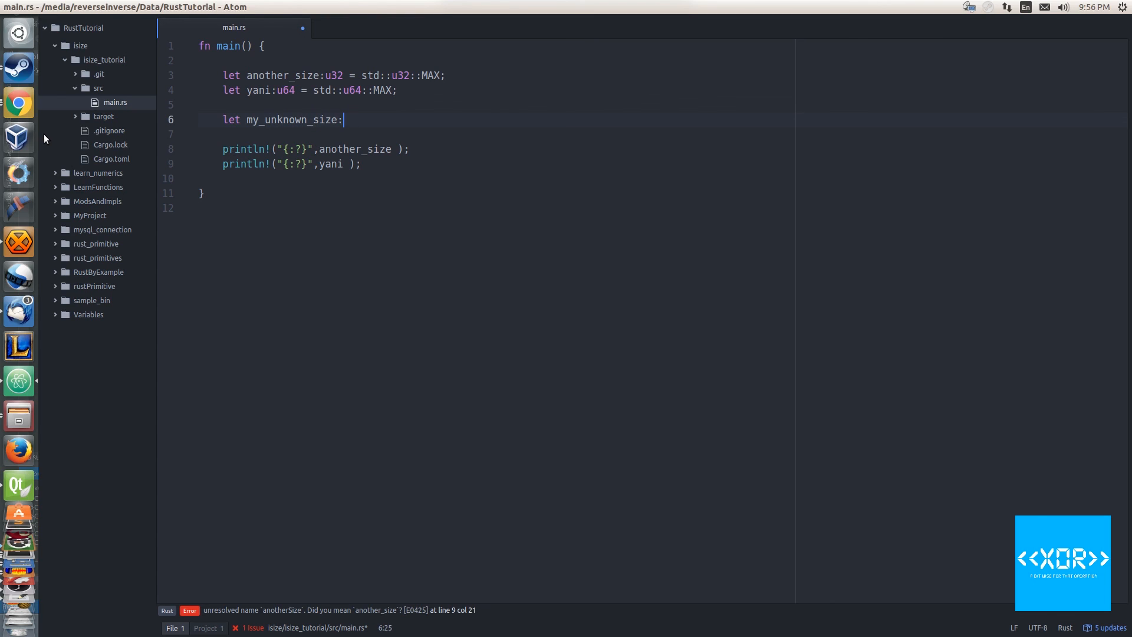
text(usize)
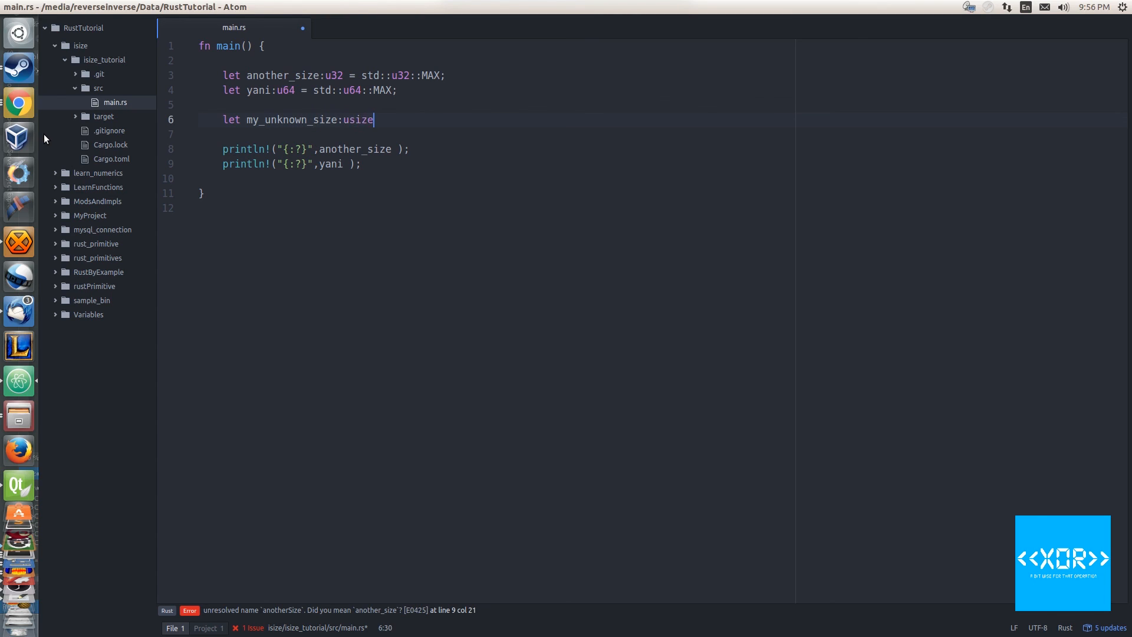
text(=)
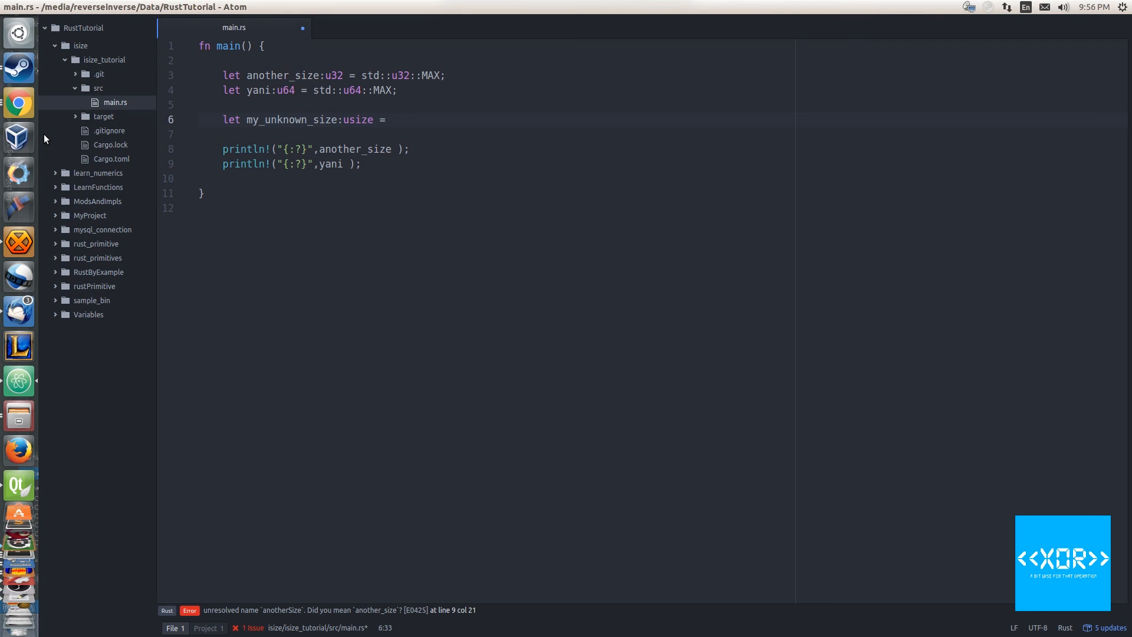
text(std::us)
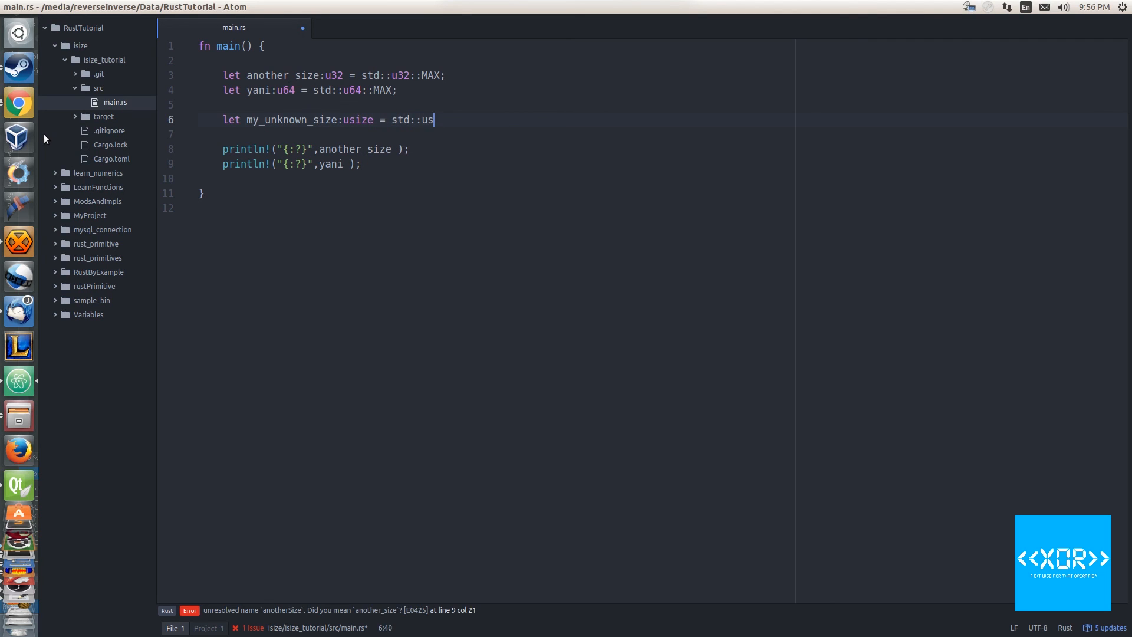
text(ize::MAX;)
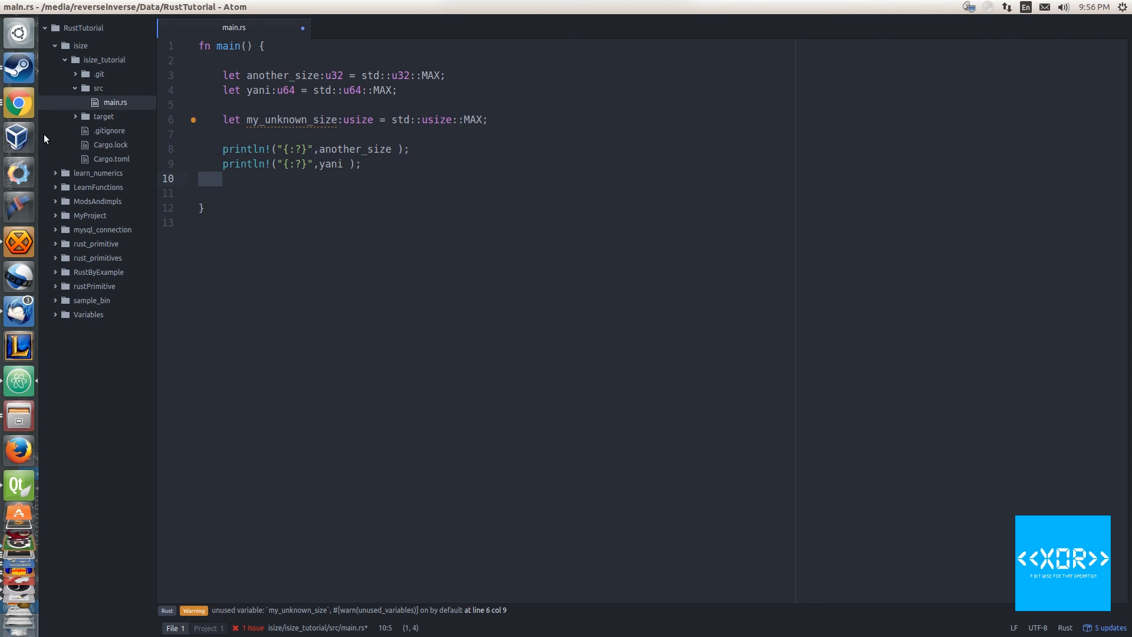
- Add a println printing my_unknown_size, completing the name via autocomplete
text(prn)
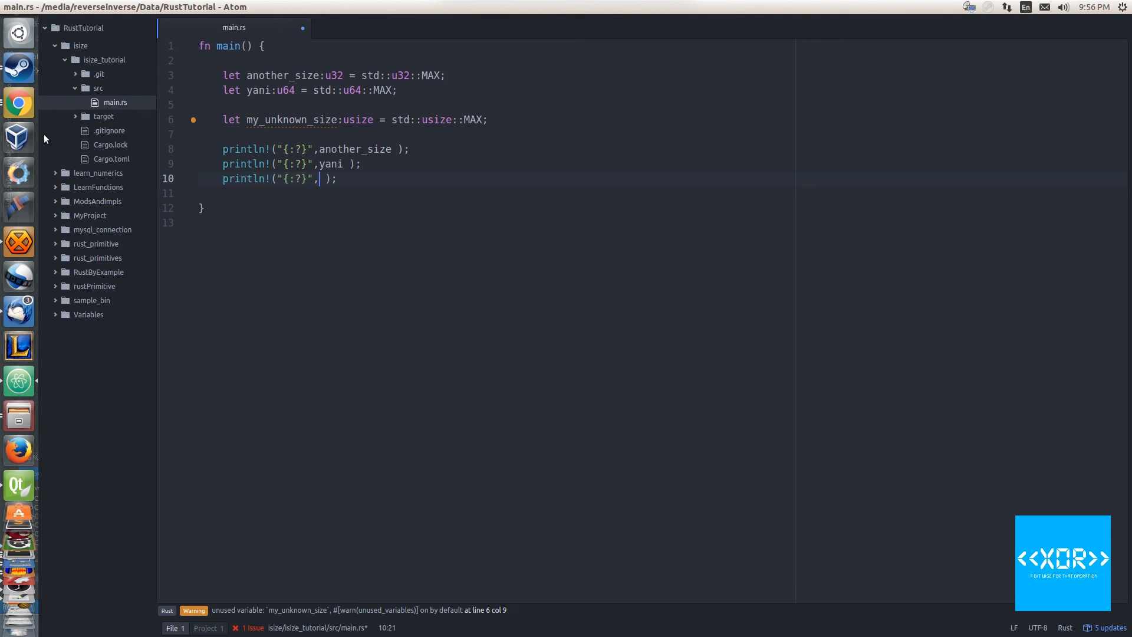
text(my_)
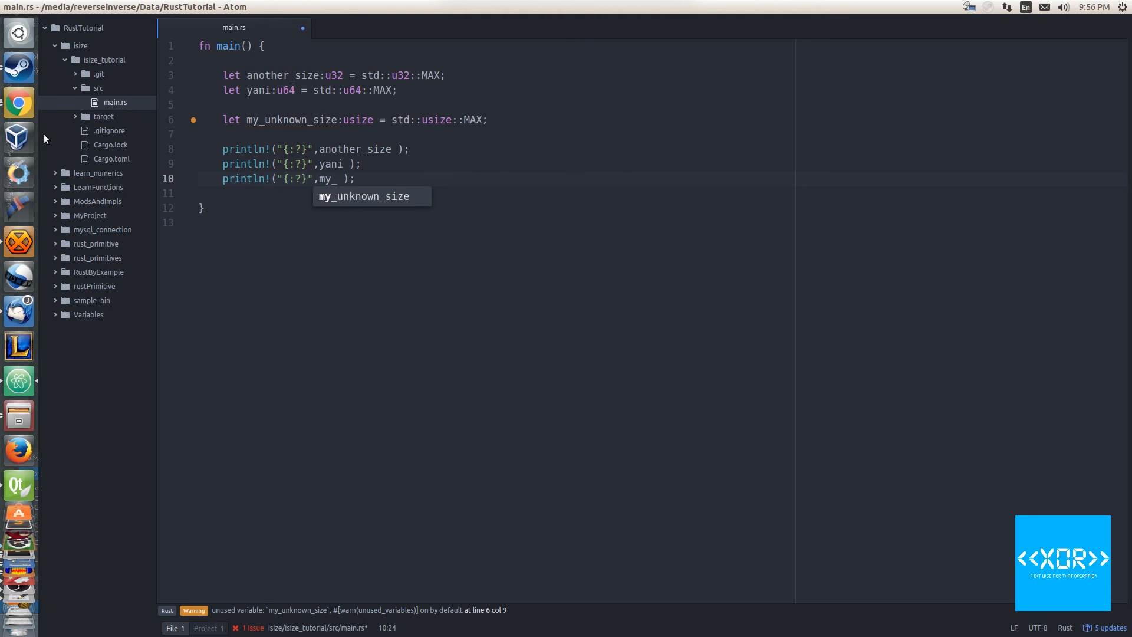
key(Tab)
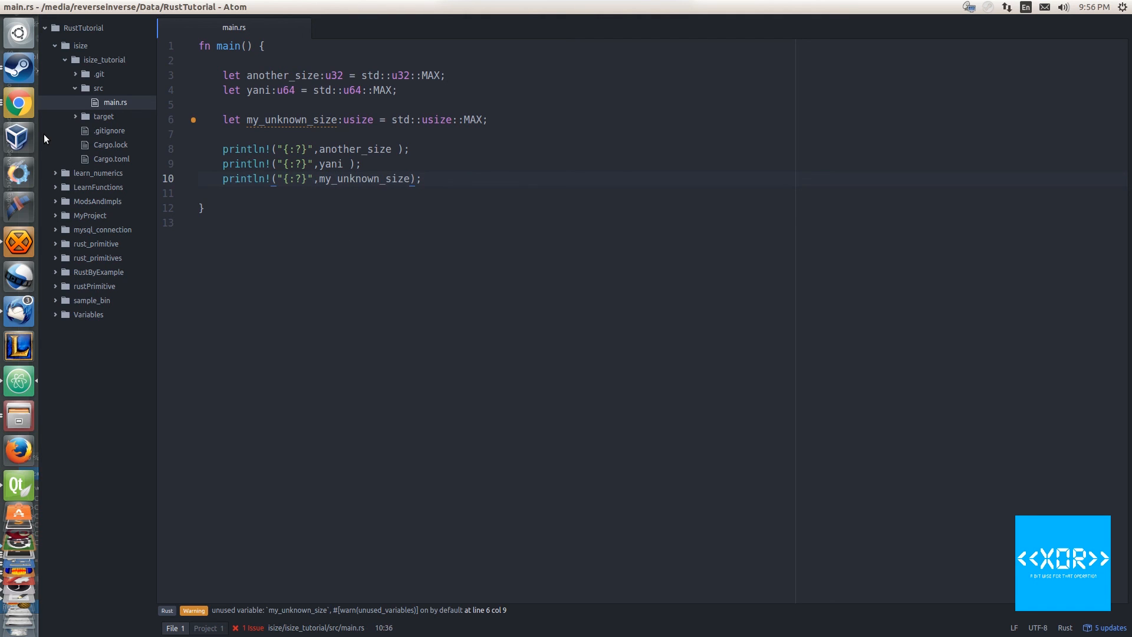